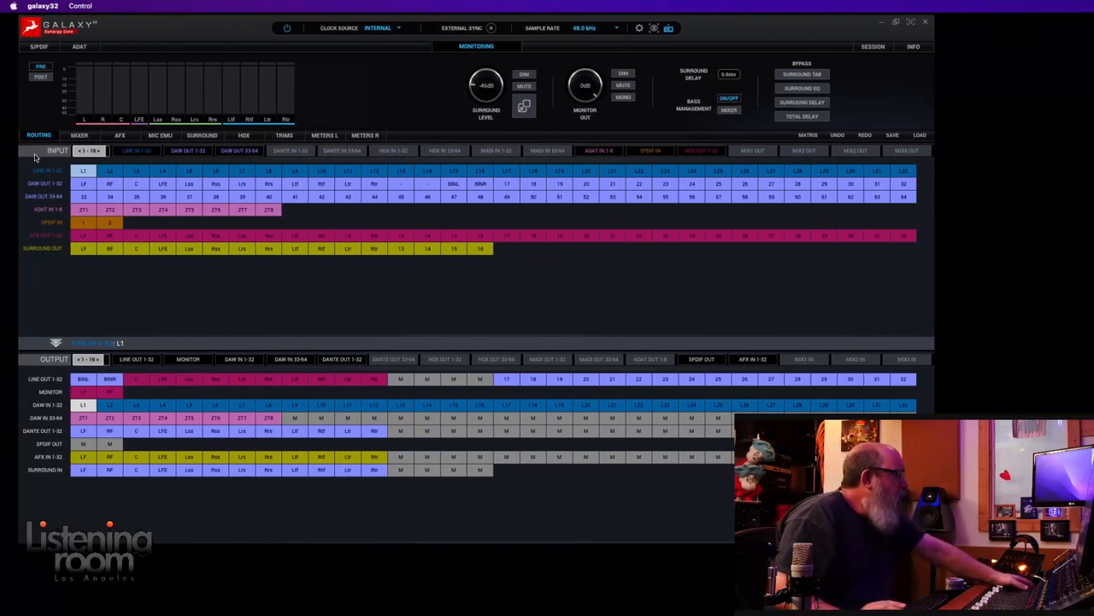
- Switch from the Surround Out LF effects view to the surround speaker configuration page
click(163, 171)
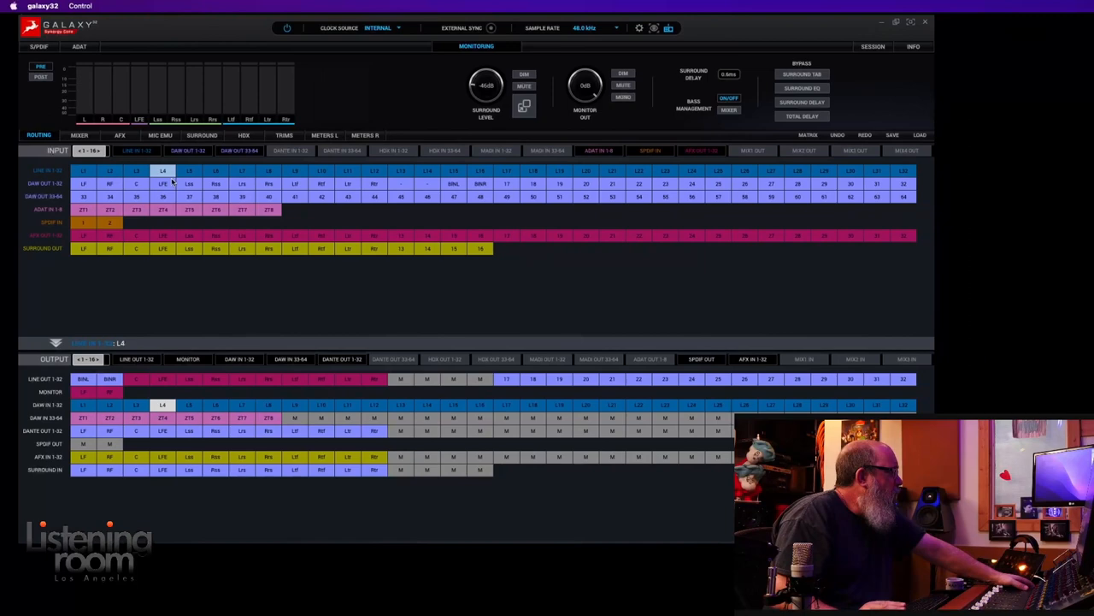
click(137, 209)
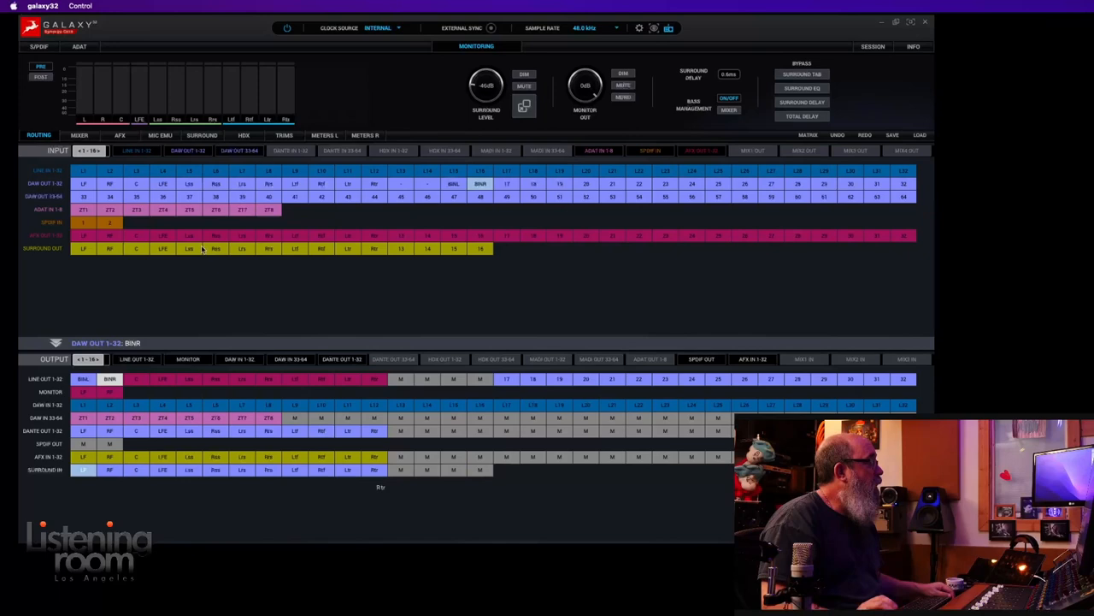
click(82, 249)
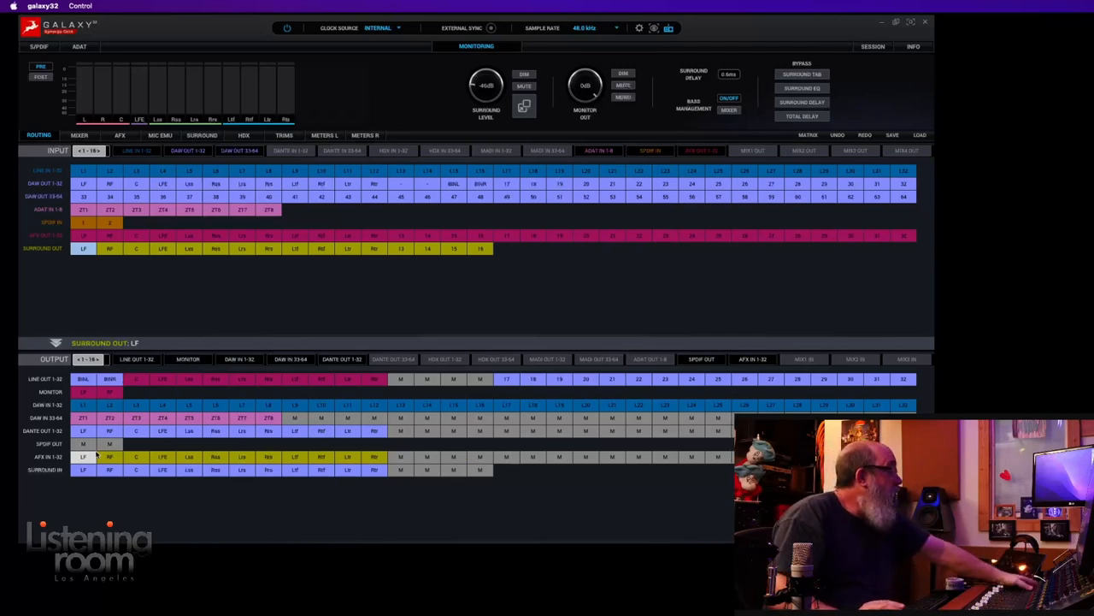
mouse_move(379, 461)
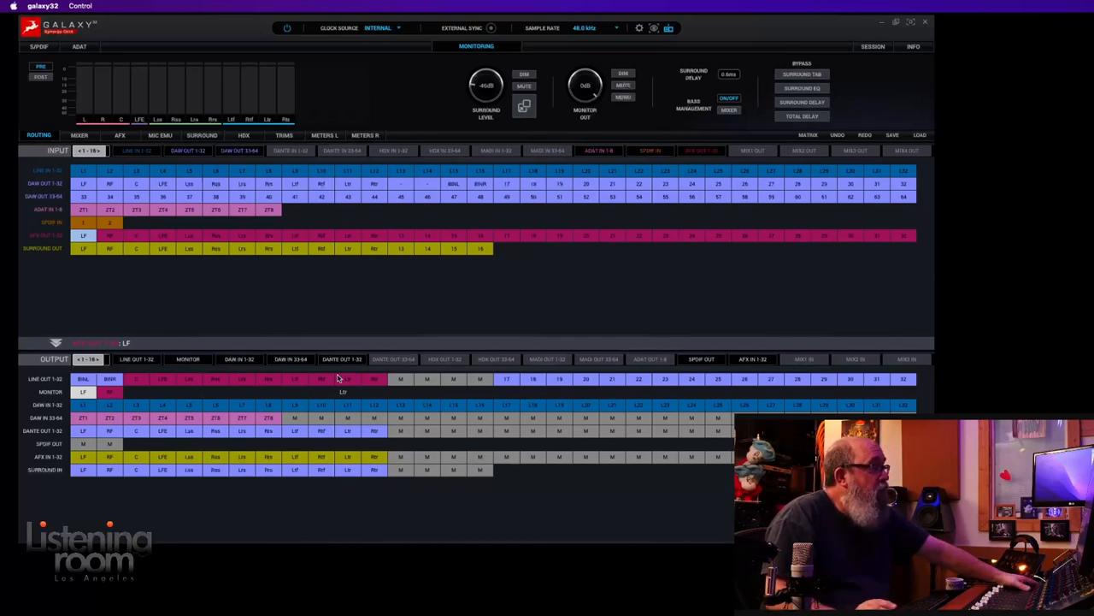
mouse_move(362, 308)
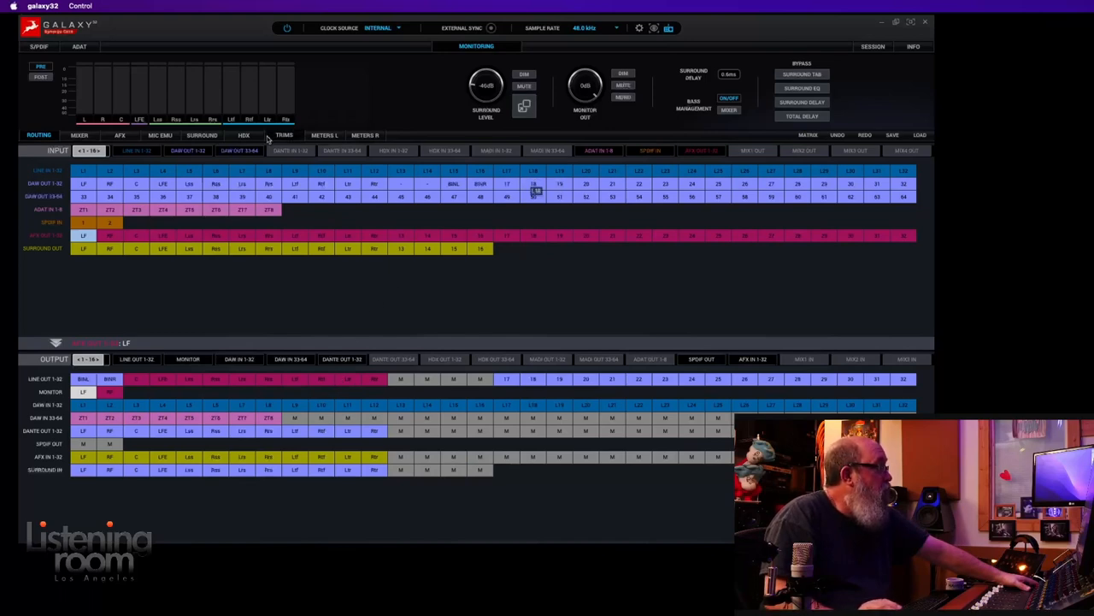
click(201, 135)
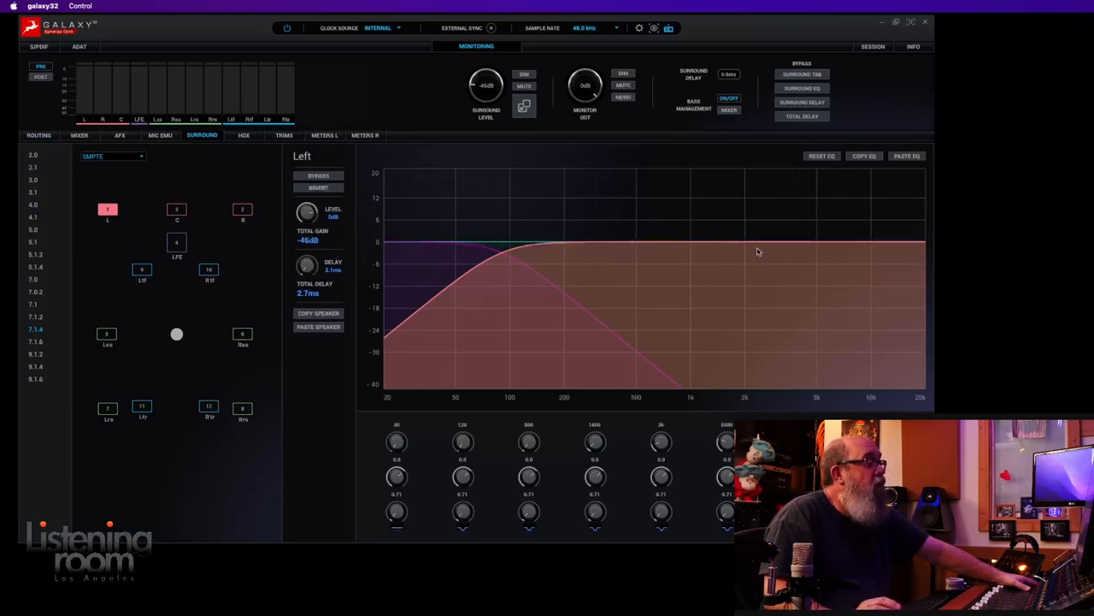
mouse_move(691, 257)
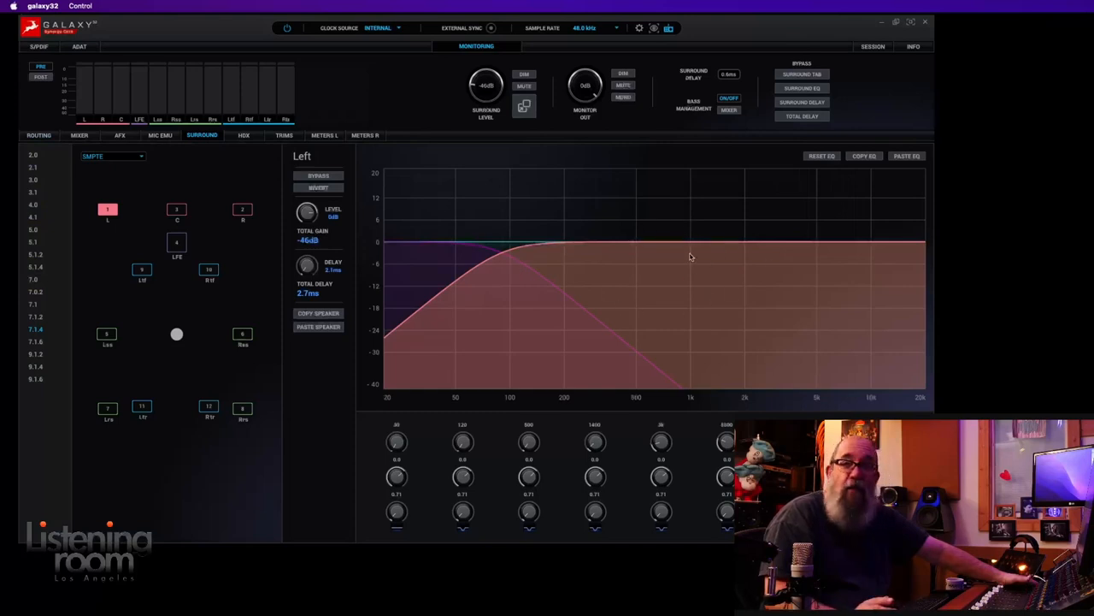
mouse_move(641, 242)
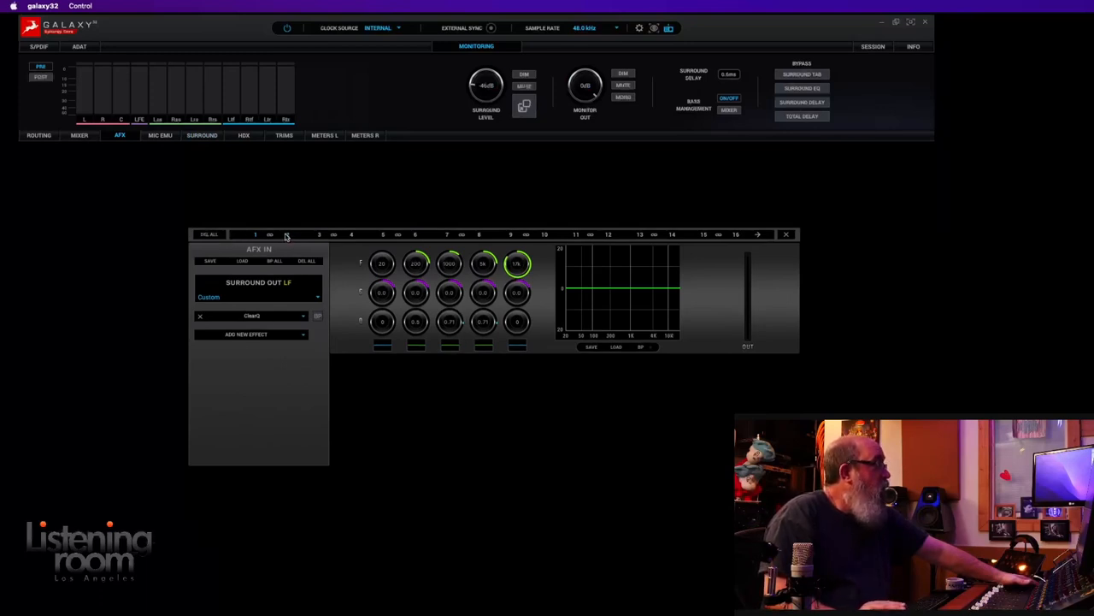
click(350, 234)
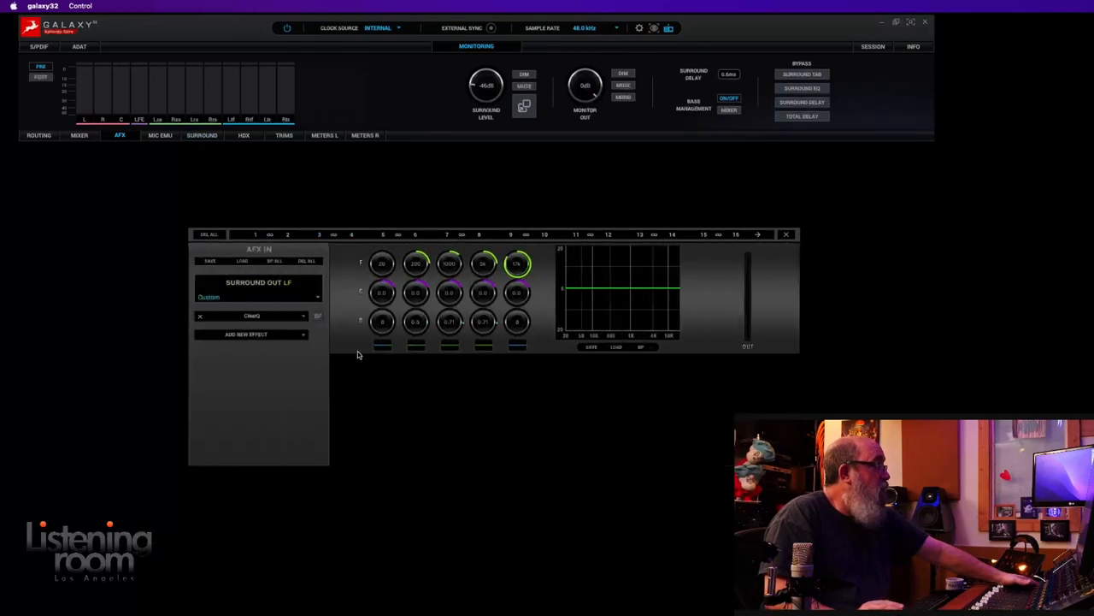
mouse_move(263, 341)
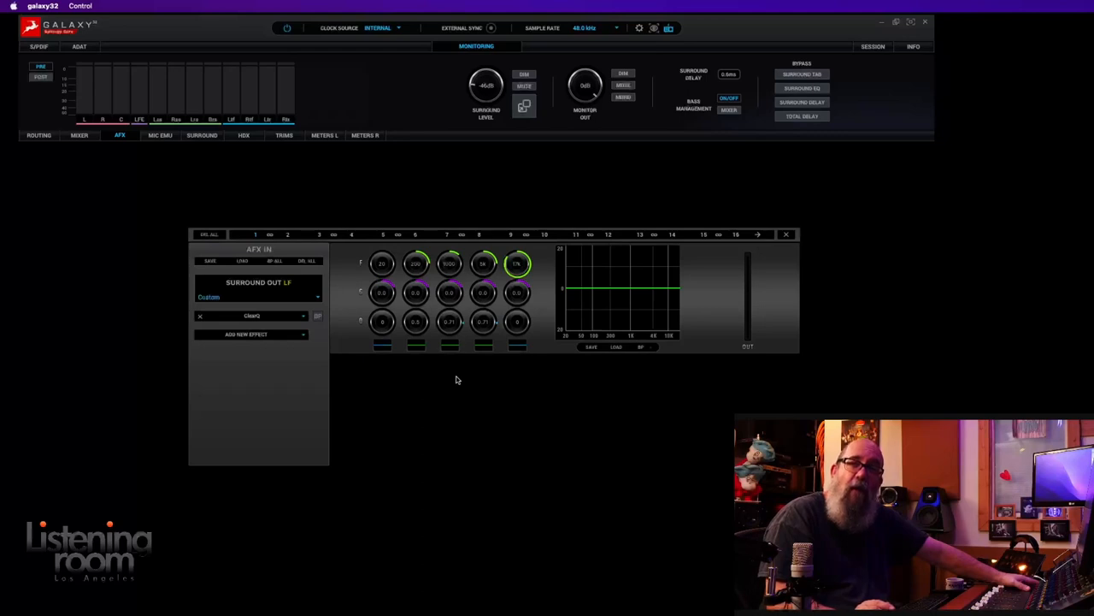
mouse_move(348, 191)
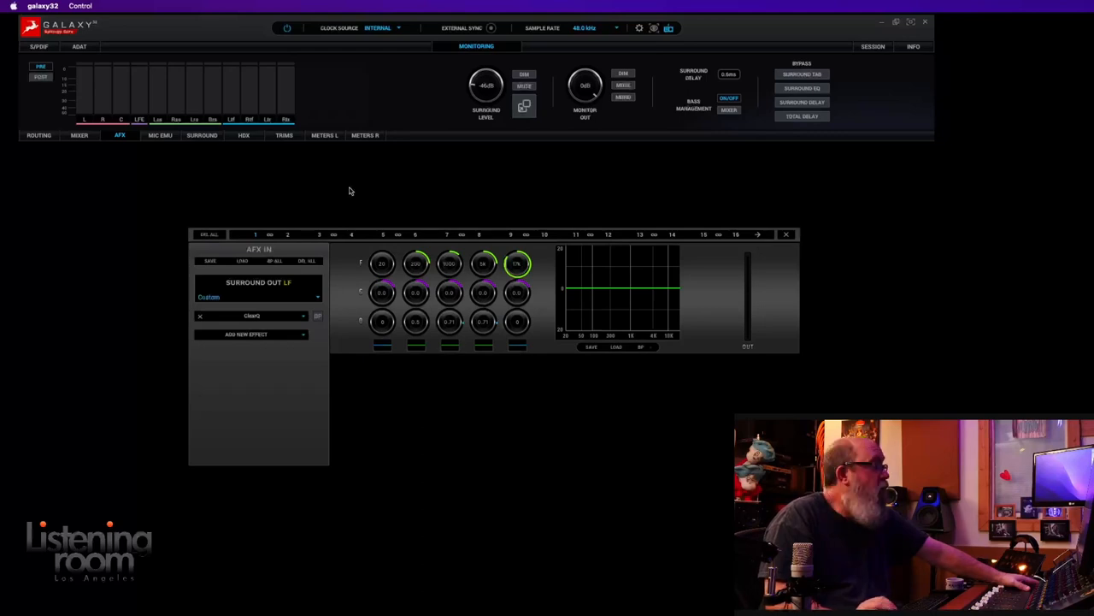
- Show the Surround page with the 7.1.4 layout and the Left speaker's crossover curve
click(202, 135)
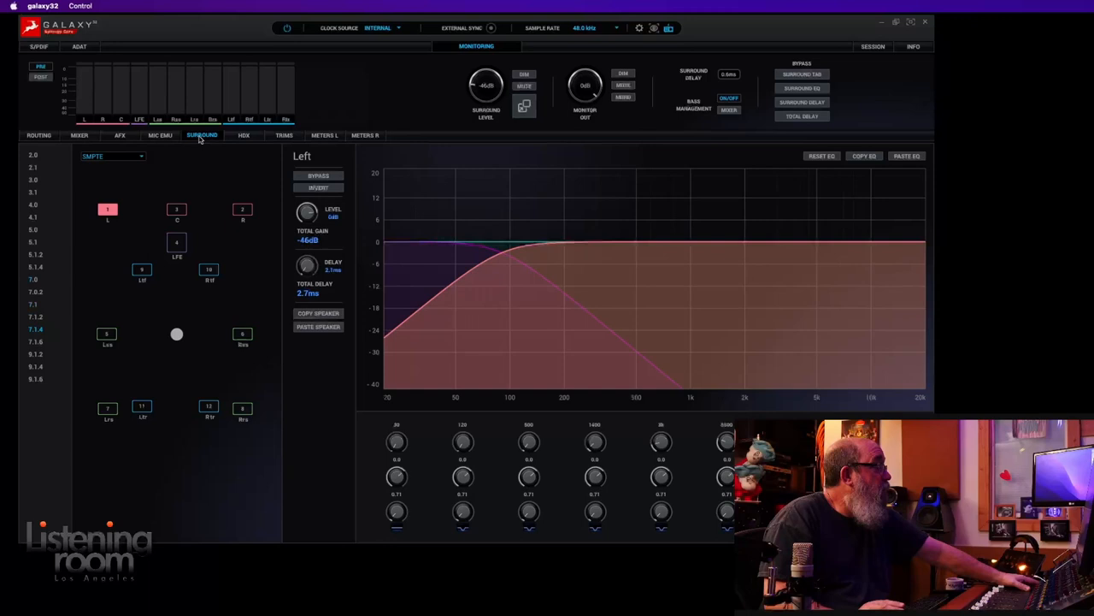
mouse_move(687, 246)
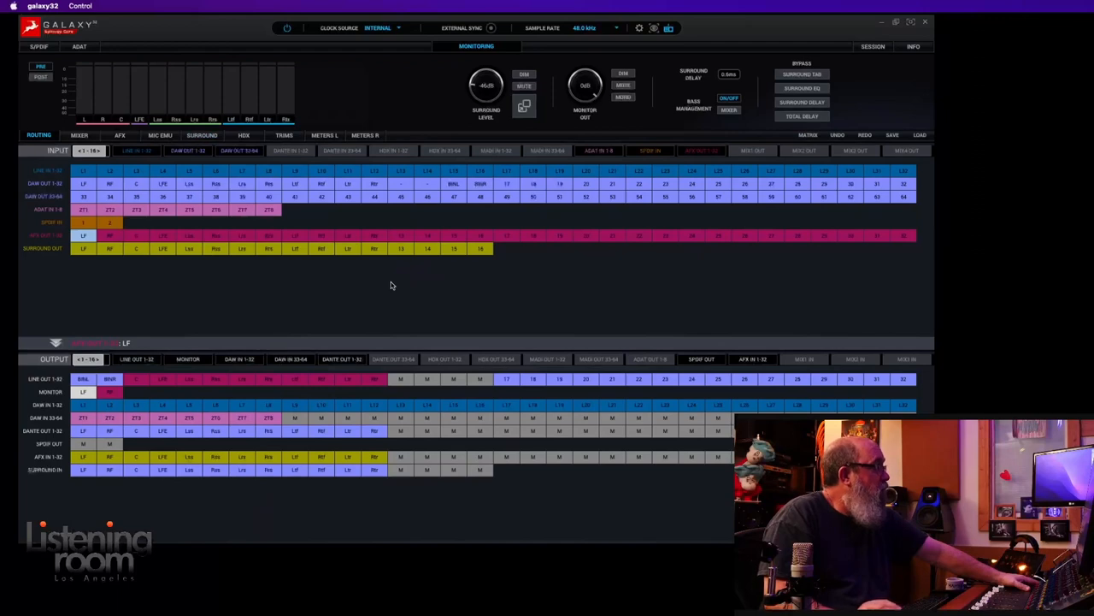
mouse_move(440, 255)
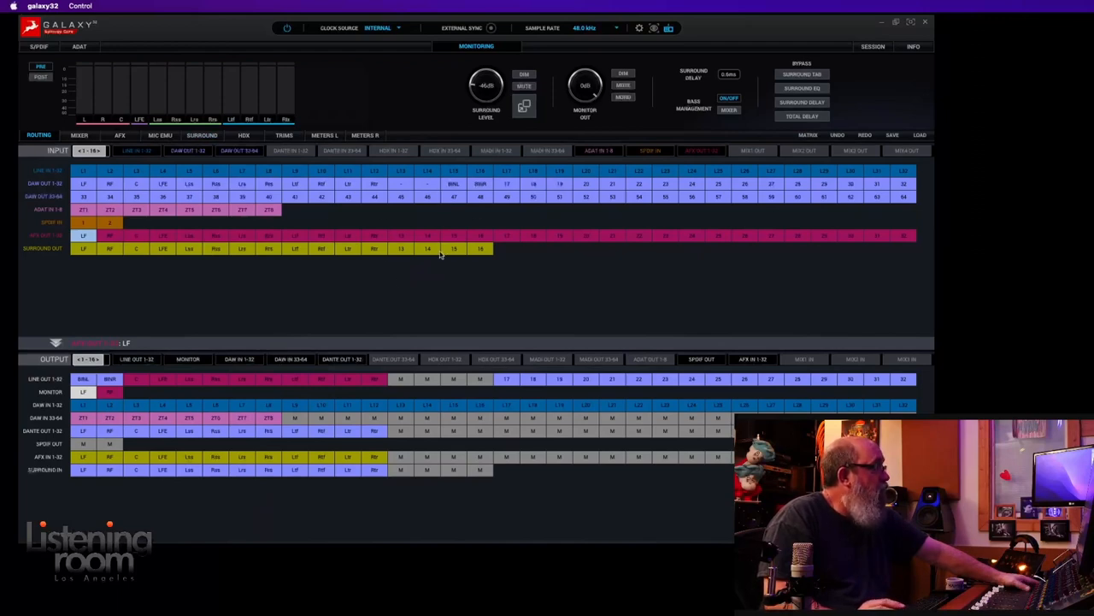
mouse_move(390, 499)
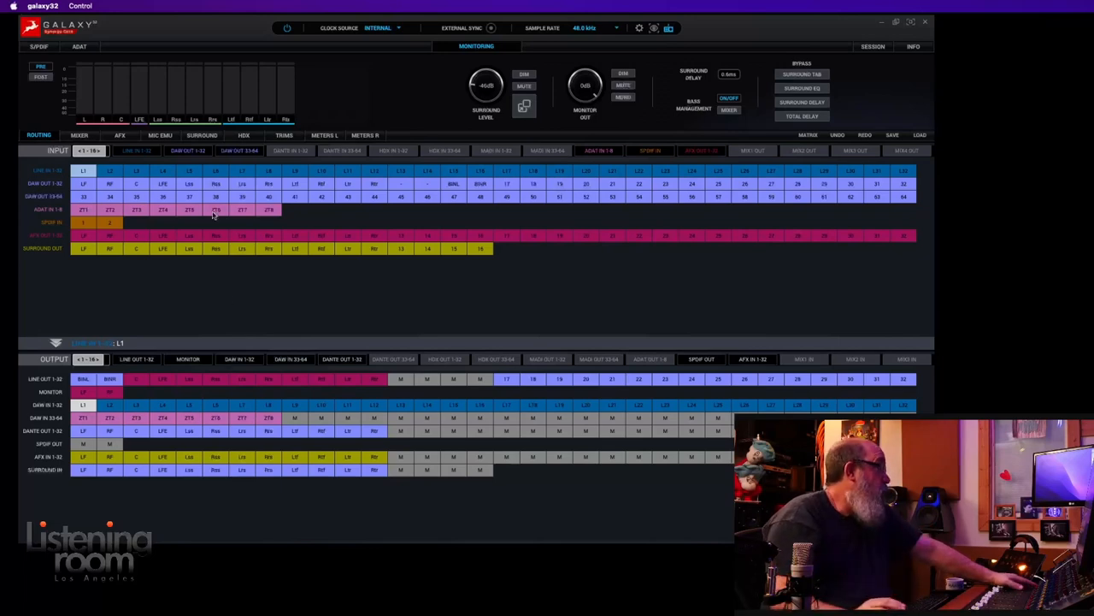
click(202, 135)
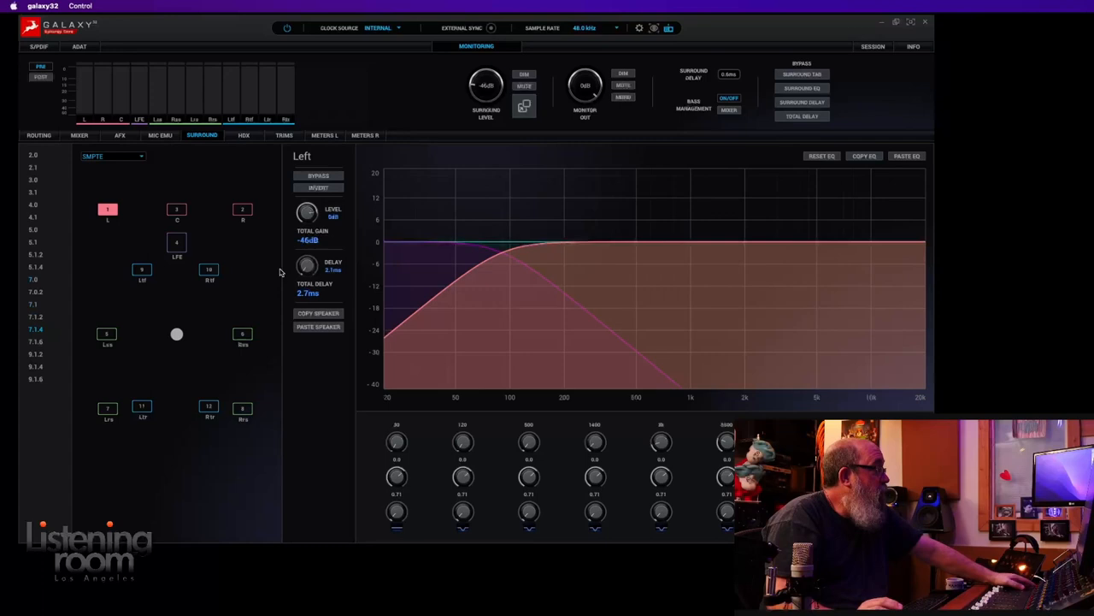
- Check the R, Ls and L speakers' settings, then bring up the Session and presets panel
click(176, 209)
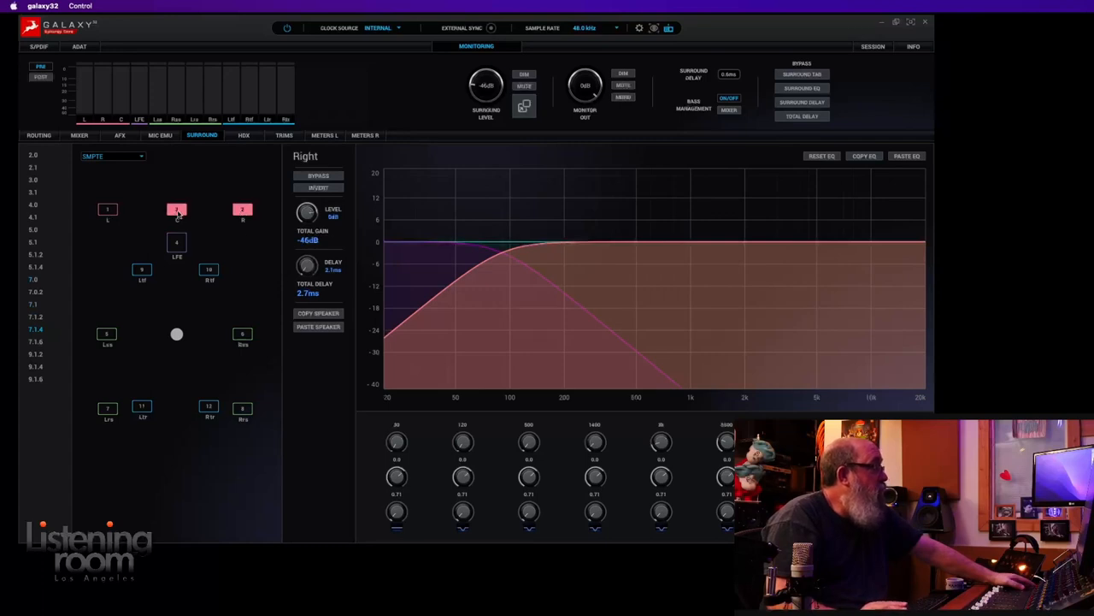
click(140, 270)
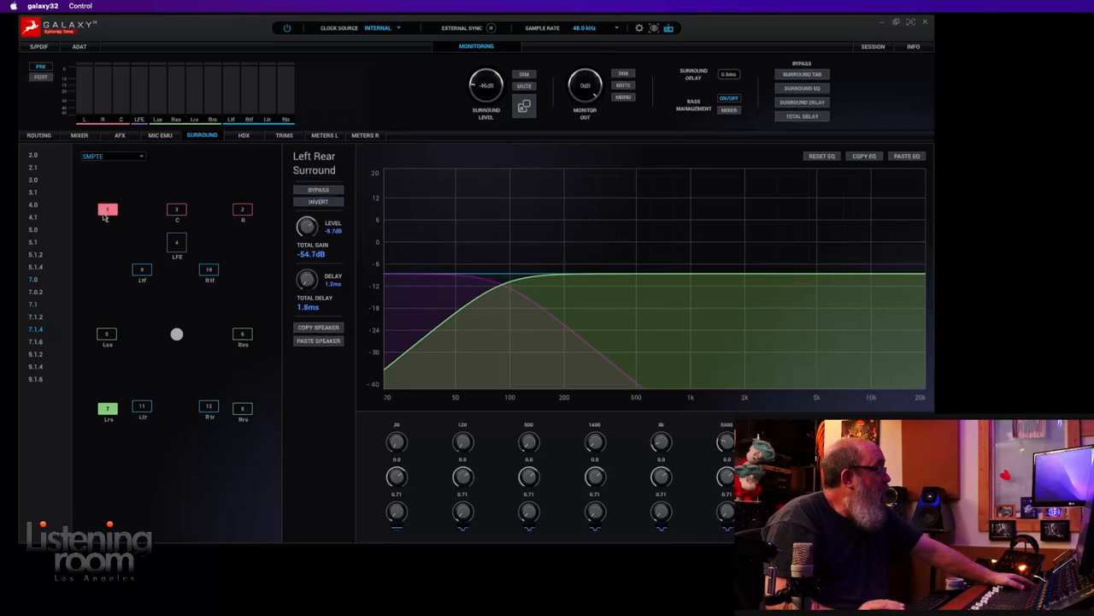
click(106, 209)
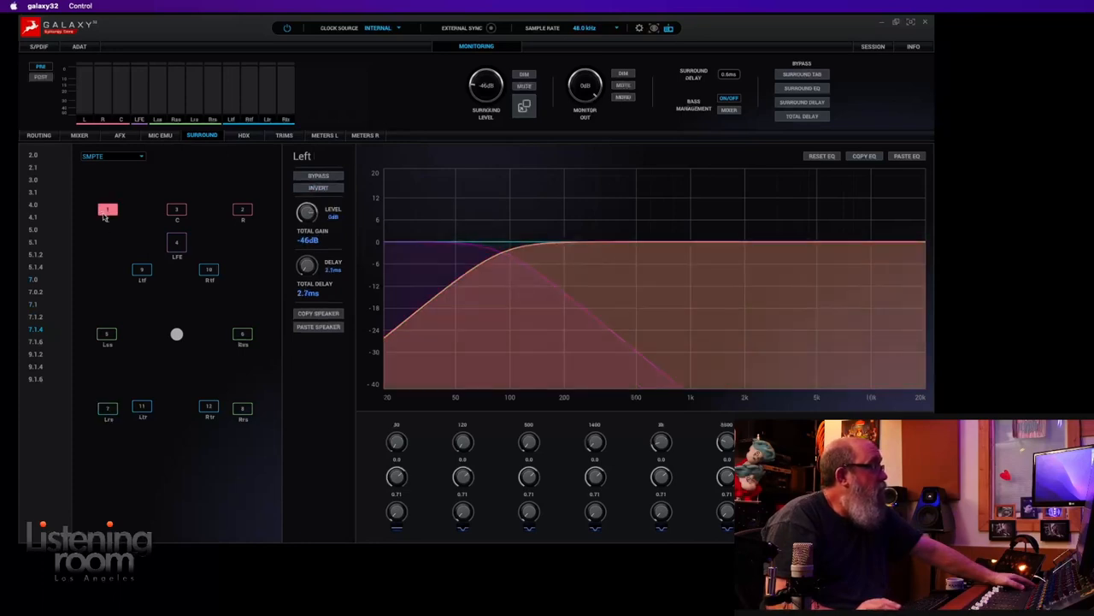
click(872, 46)
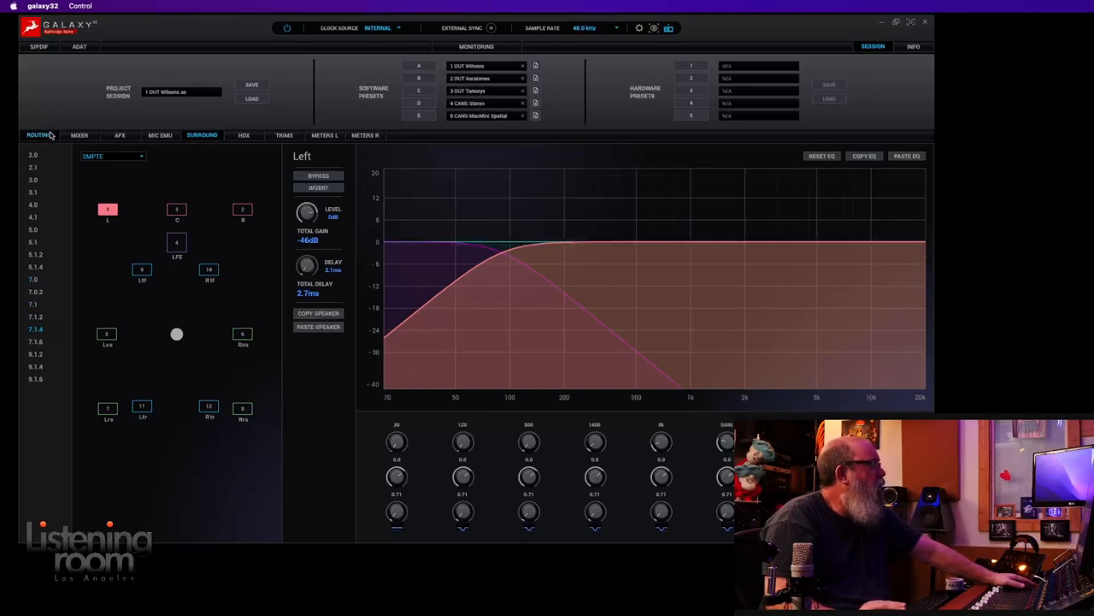
click(38, 134)
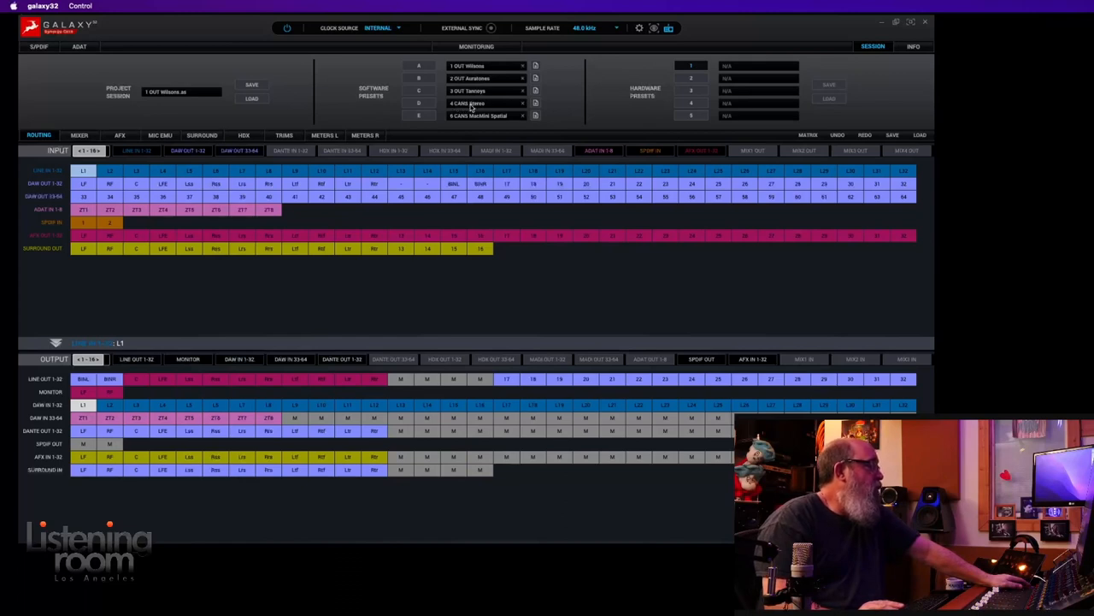
mouse_move(477, 116)
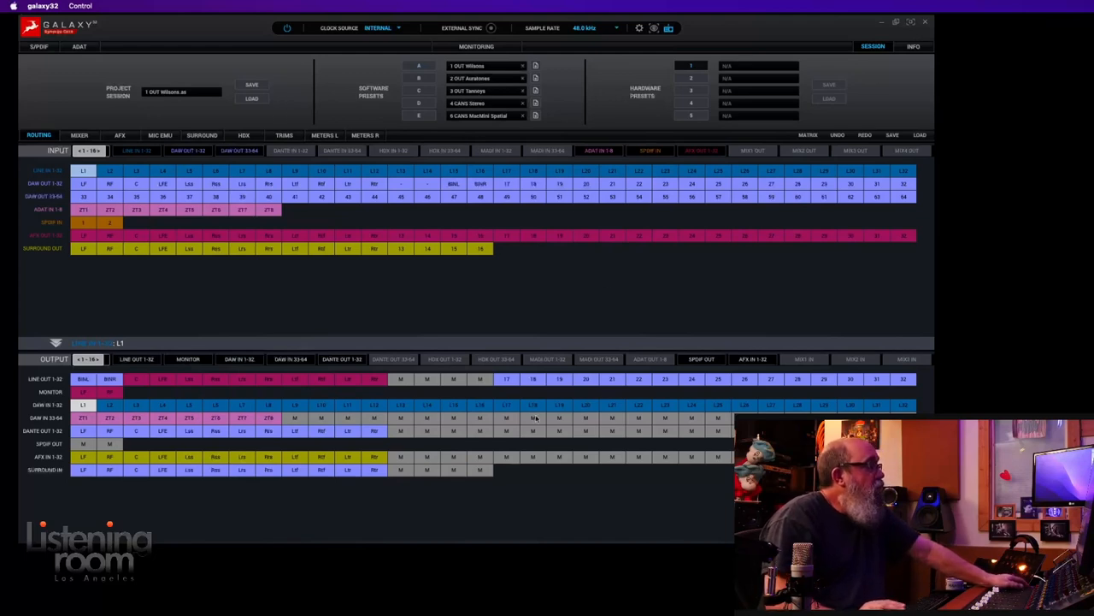
mouse_move(520, 446)
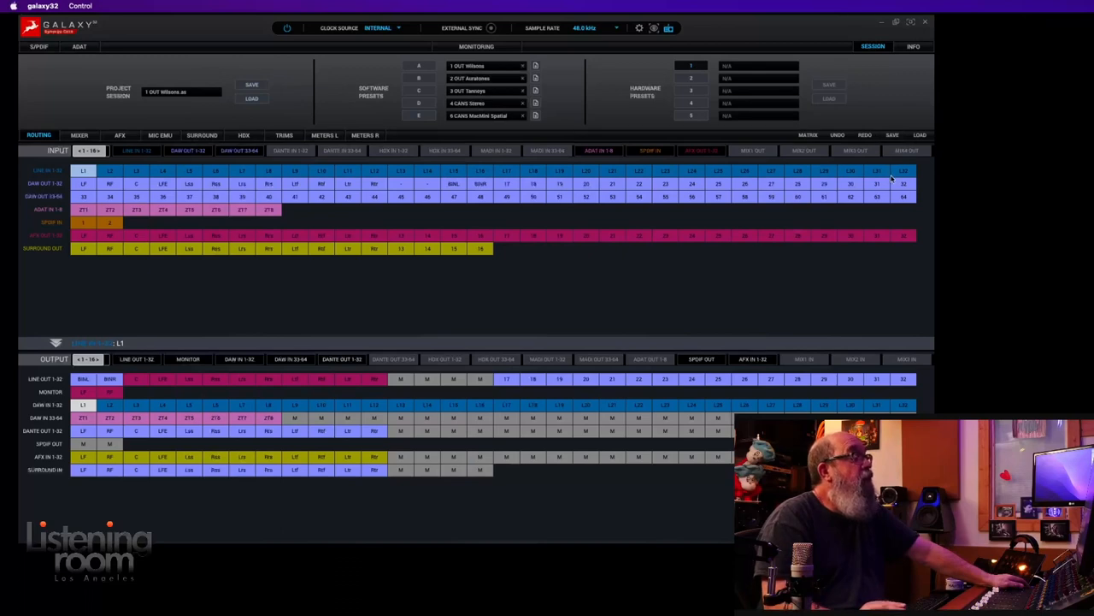
mouse_move(824, 277)
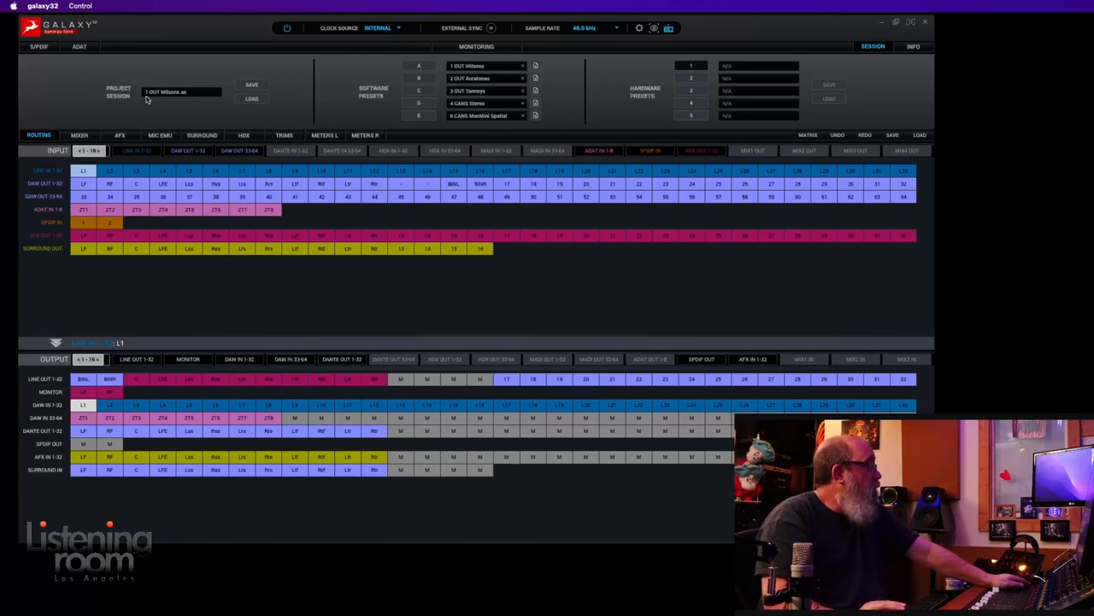
- Review the Save Session components and choose Save As to get the file browser
click(248, 85)
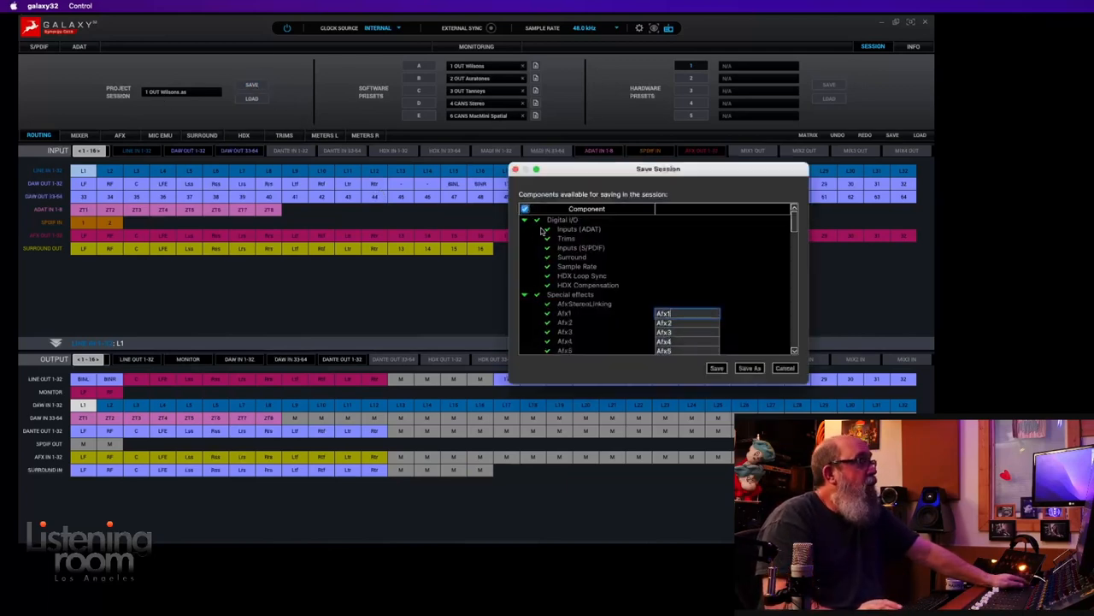
mouse_move(592, 316)
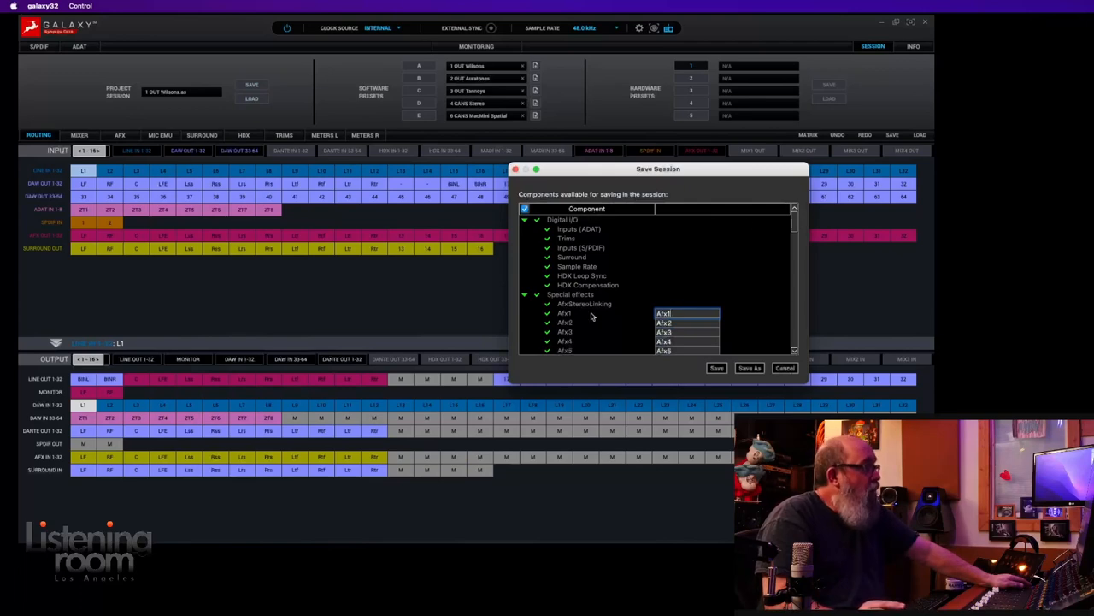
mouse_move(495, 151)
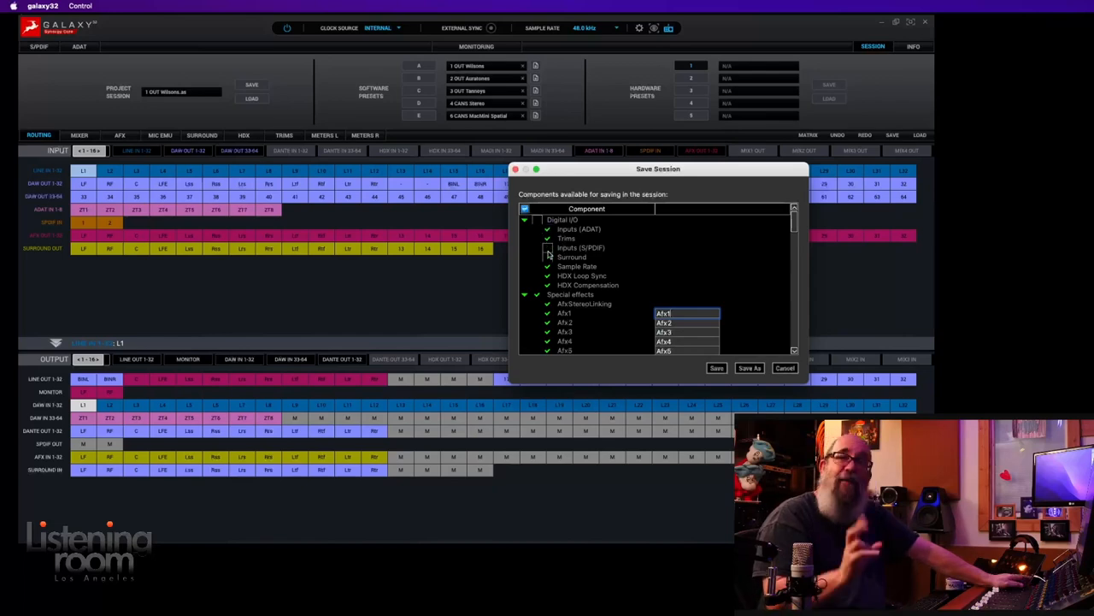
scroll(down, 3)
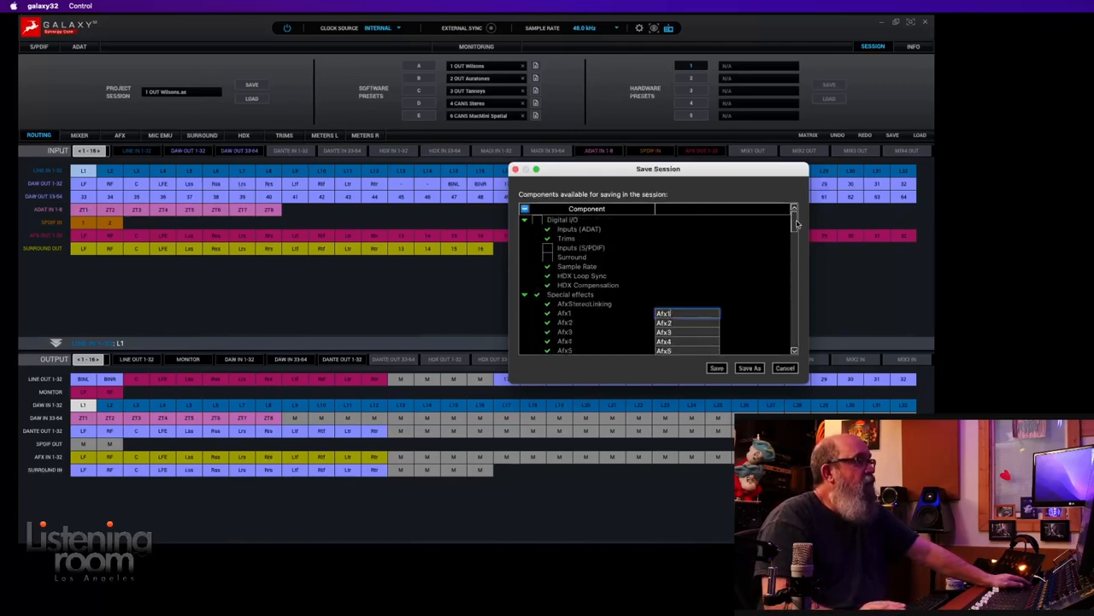
mouse_move(698, 289)
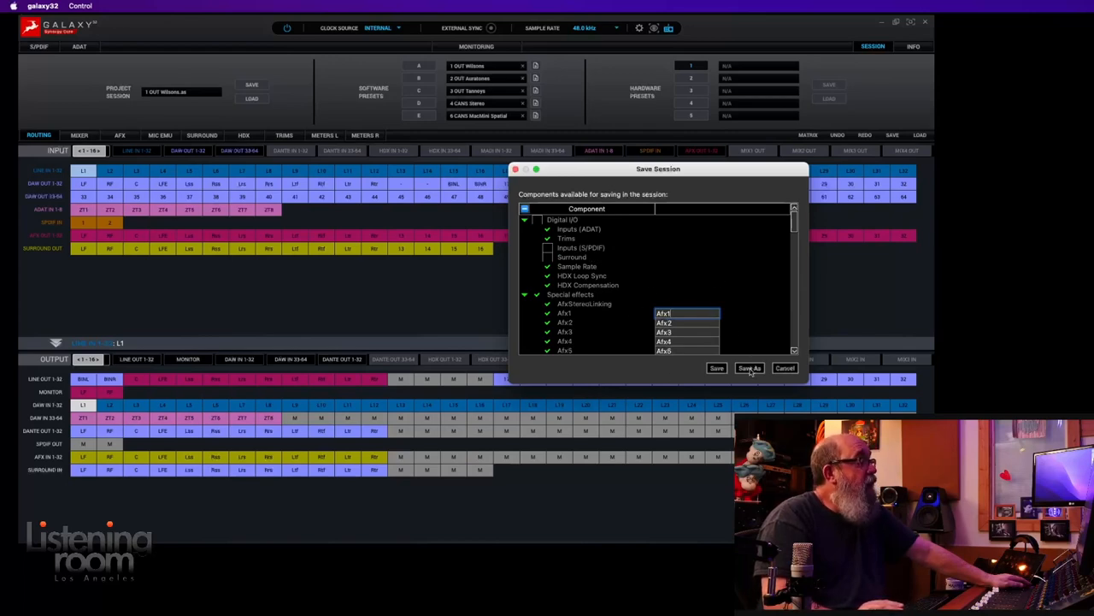
click(749, 368)
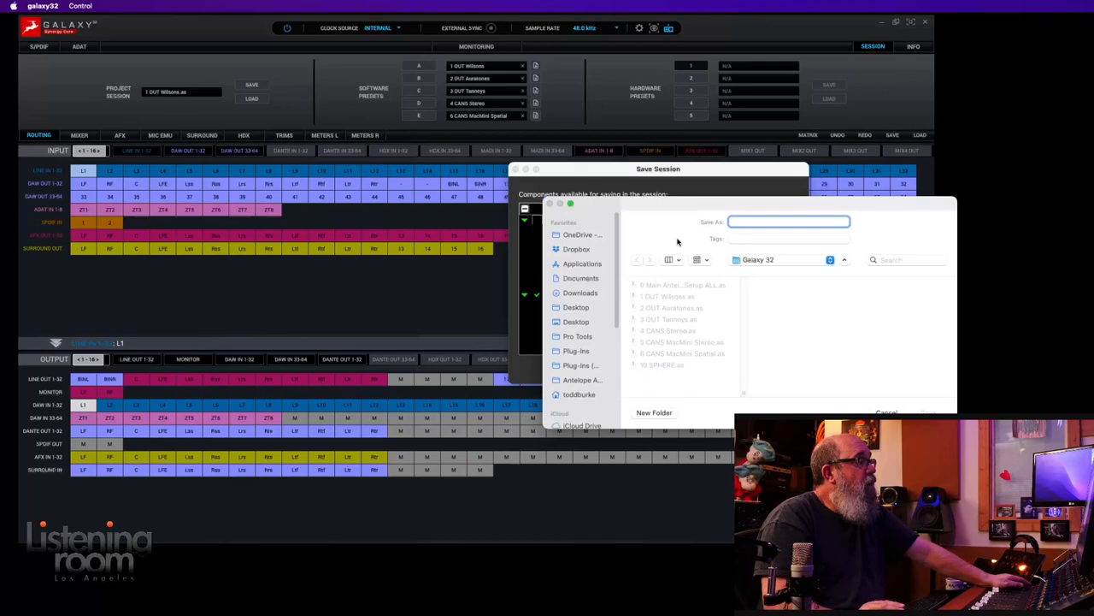
mouse_move(655, 309)
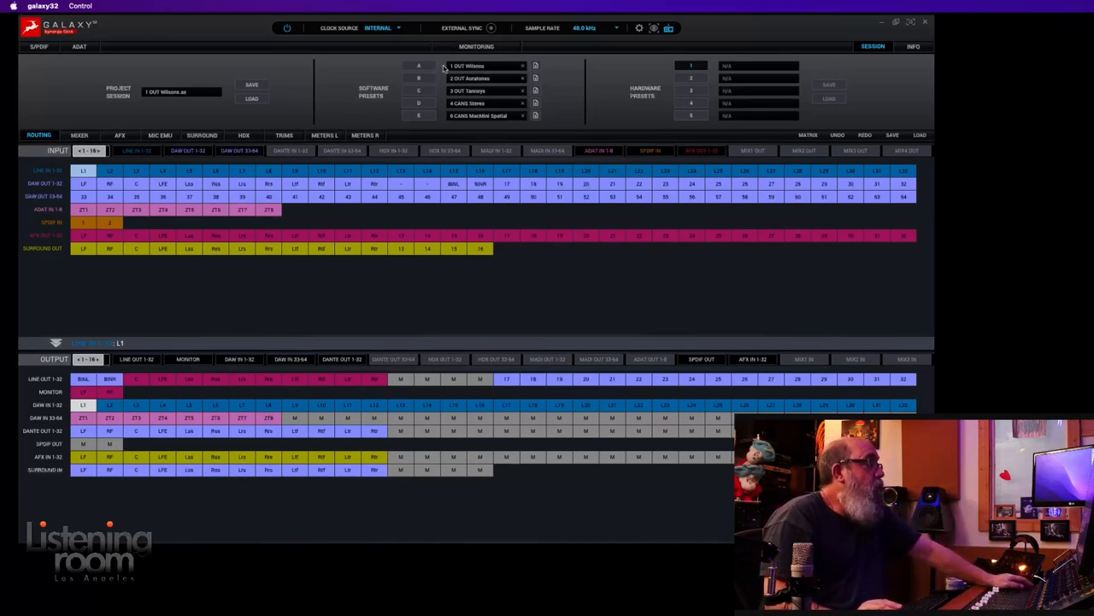
mouse_move(448, 257)
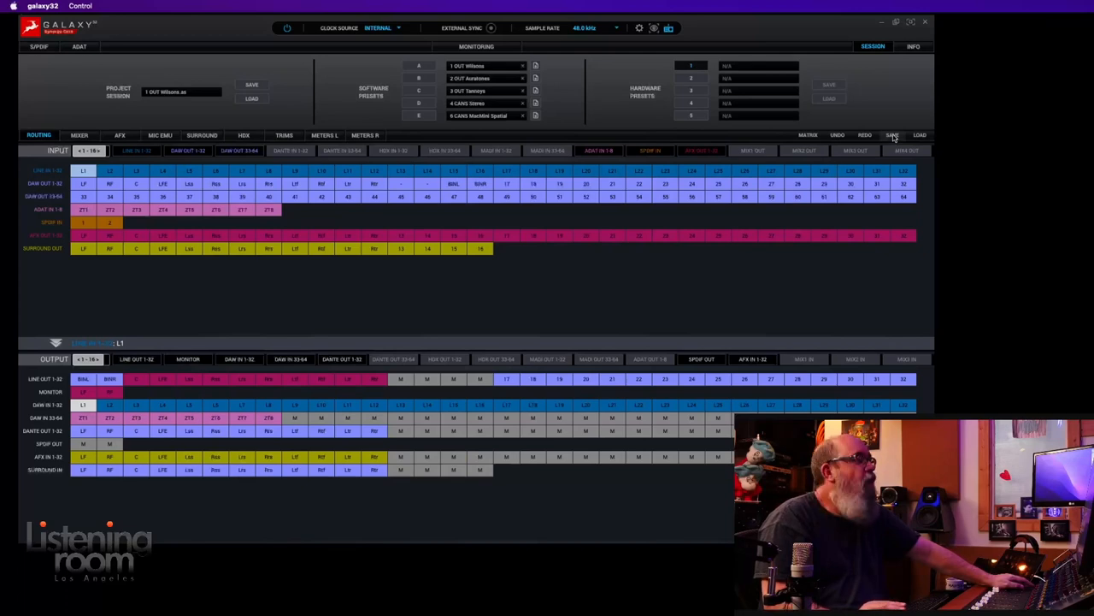
click(893, 133)
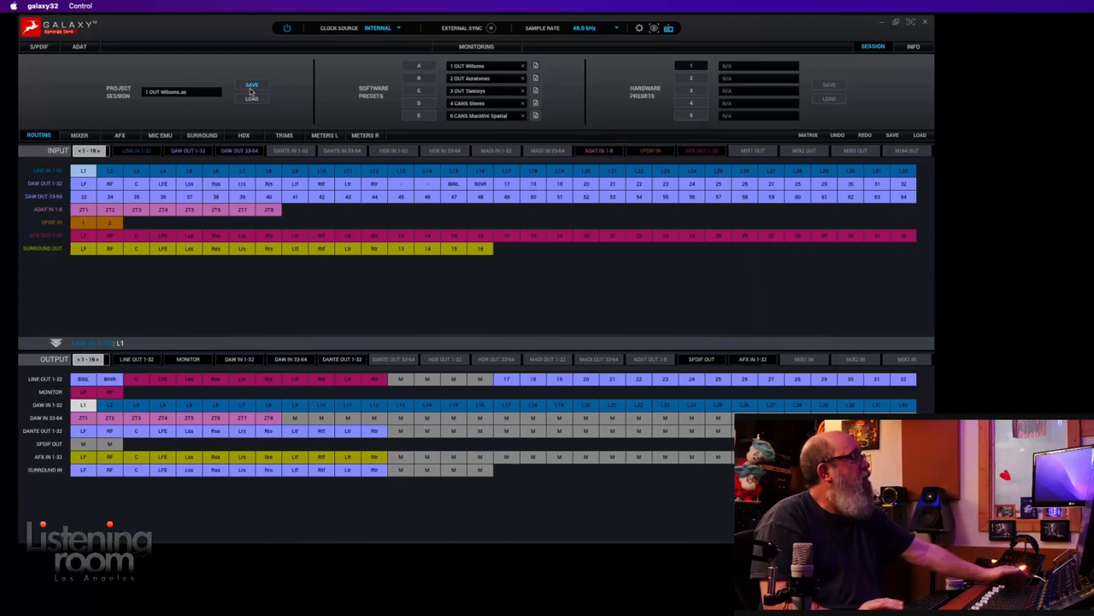
click(250, 85)
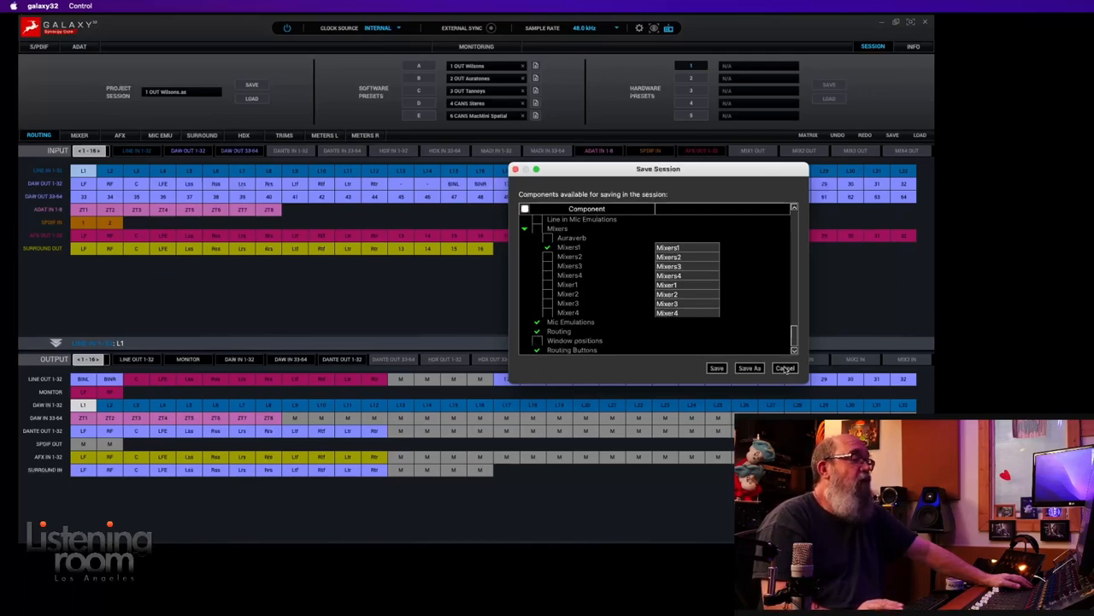
click(784, 368)
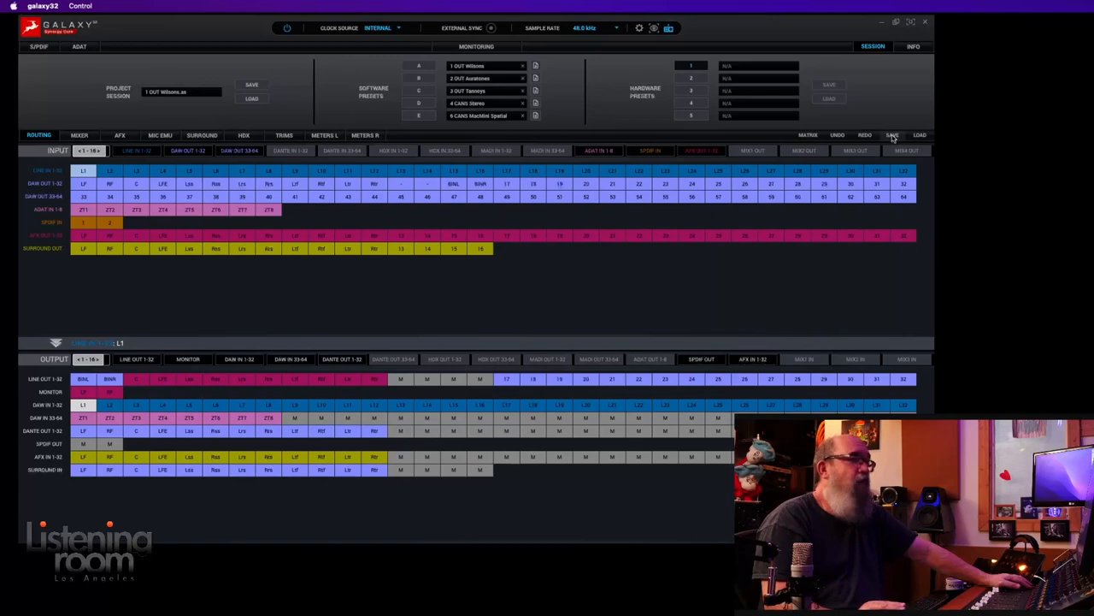
click(892, 133)
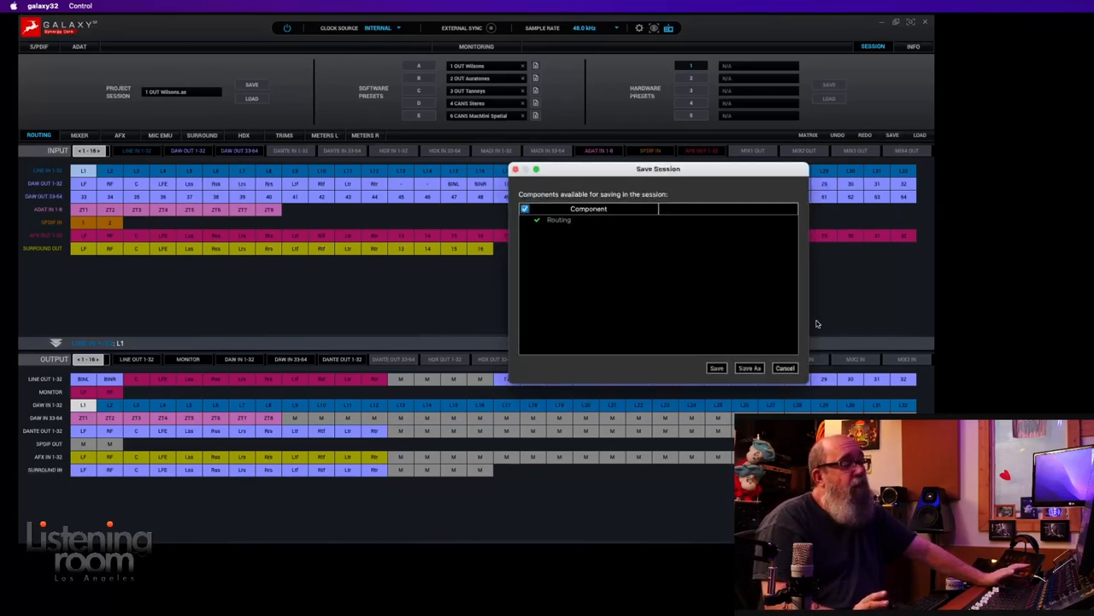
mouse_move(817, 351)
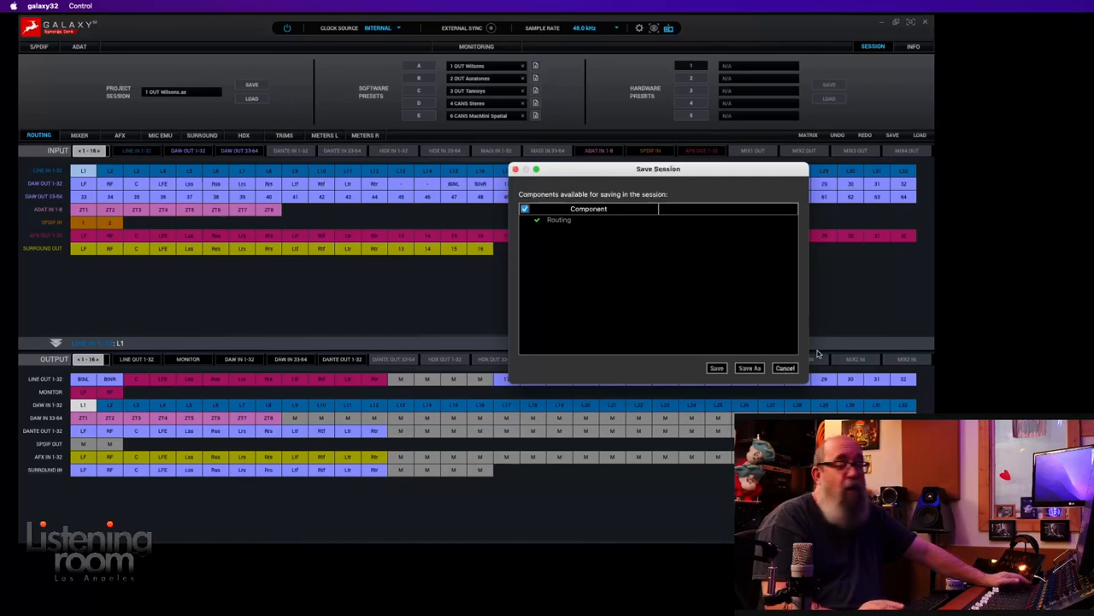
click(715, 368)
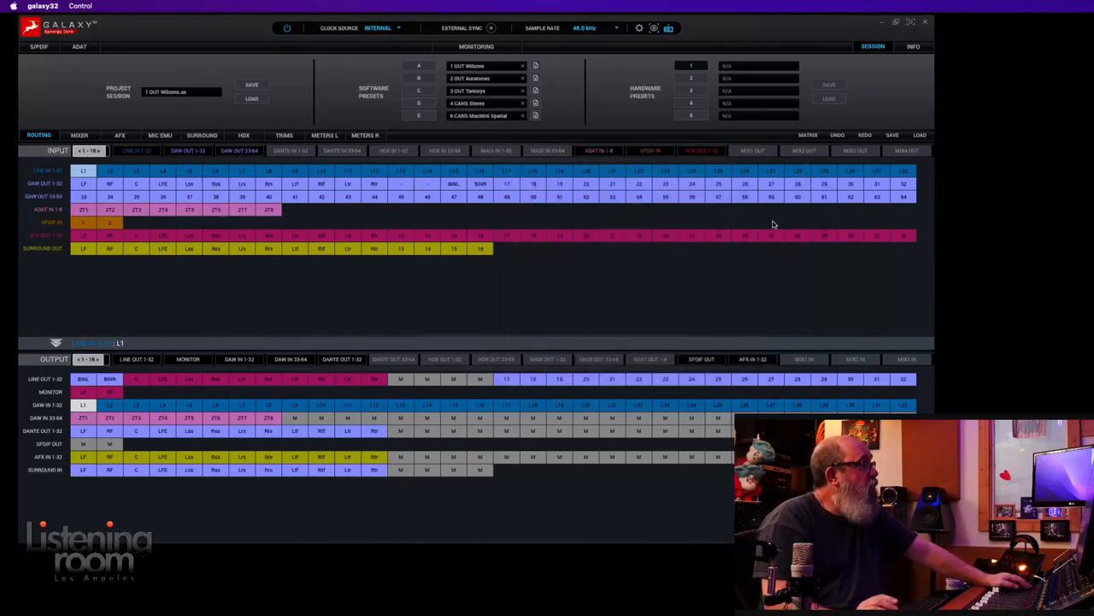
mouse_move(418, 70)
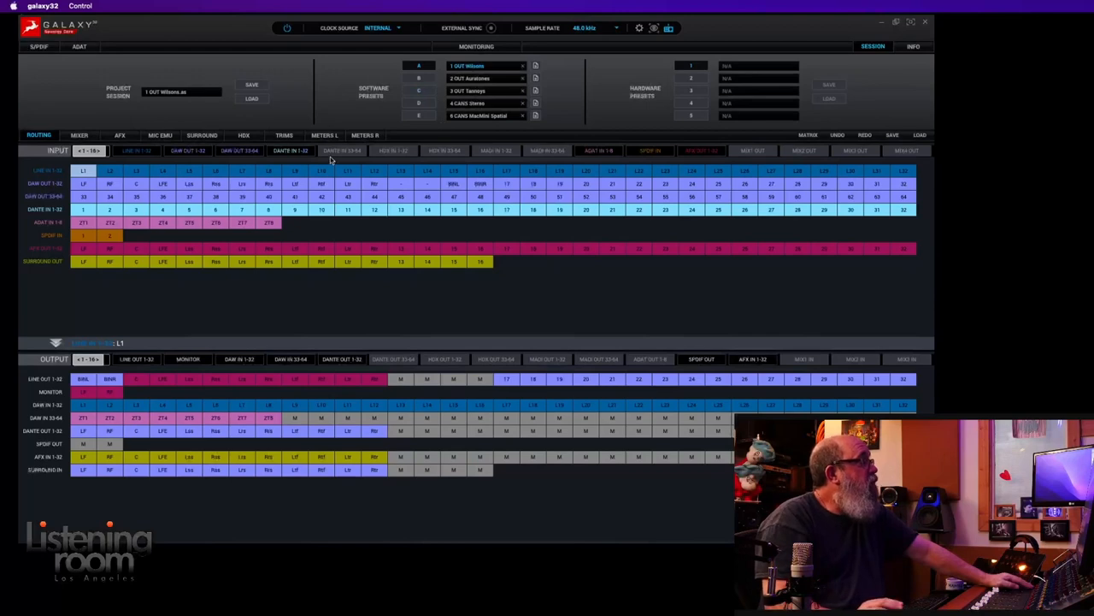
click(120, 135)
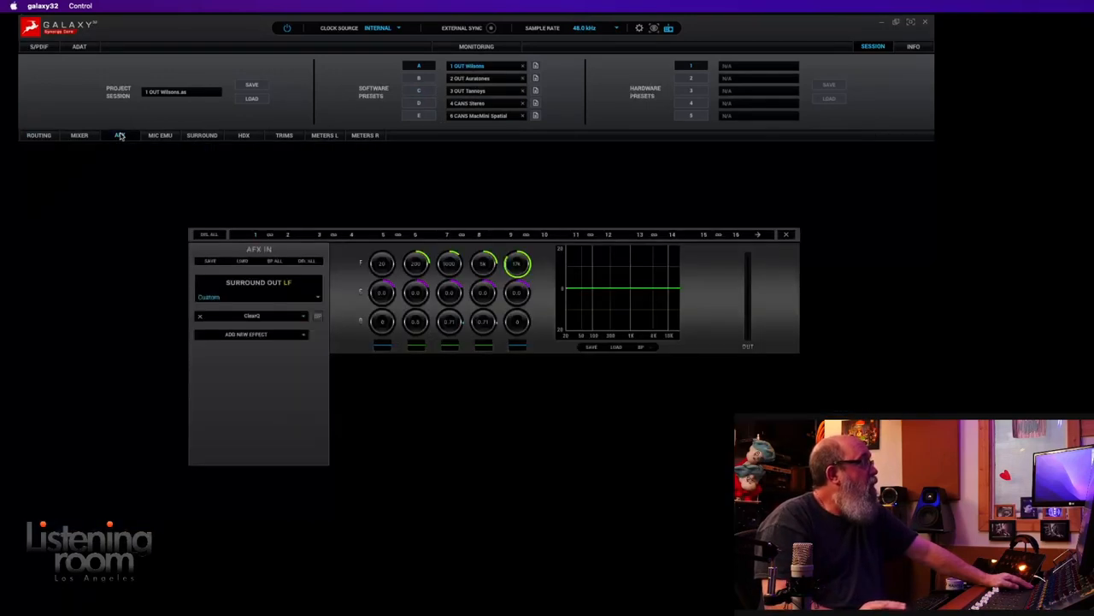
click(37, 135)
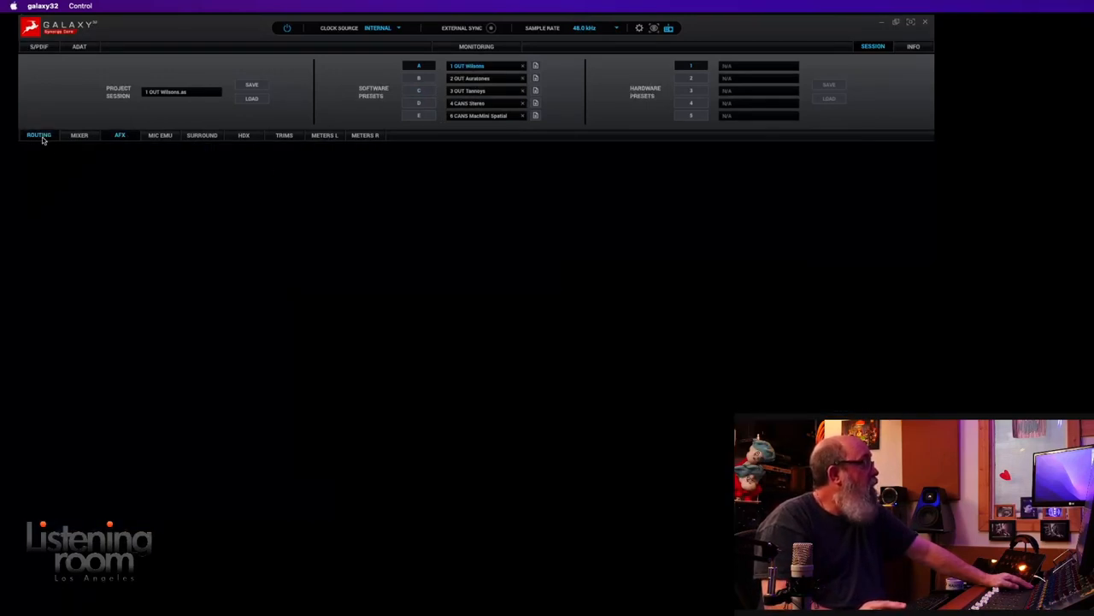
click(201, 135)
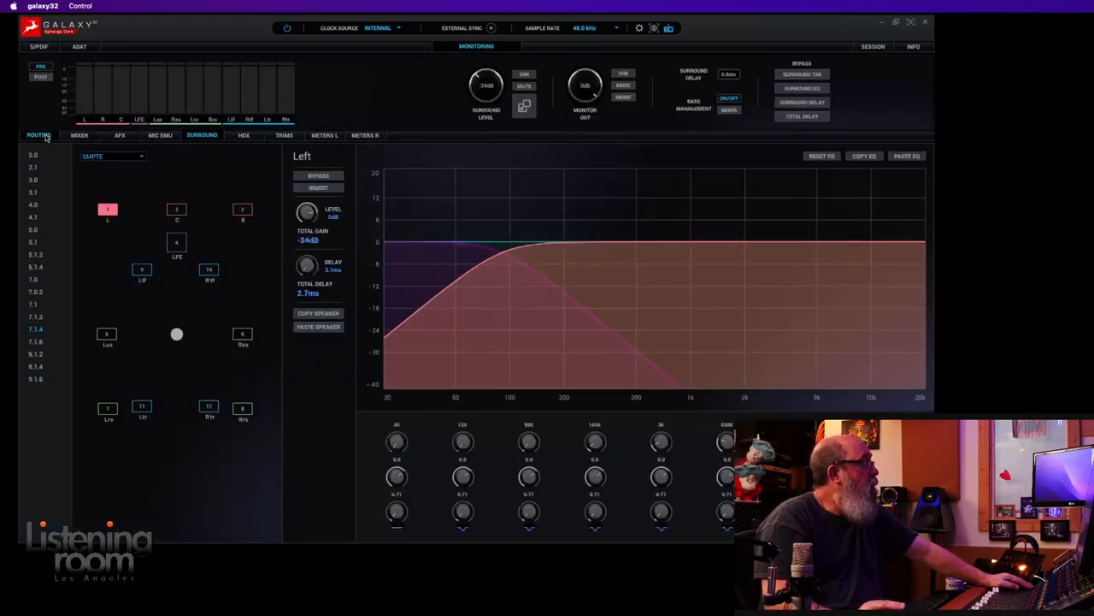
- Return to the routing matrix with the session and presets panel above it
click(37, 135)
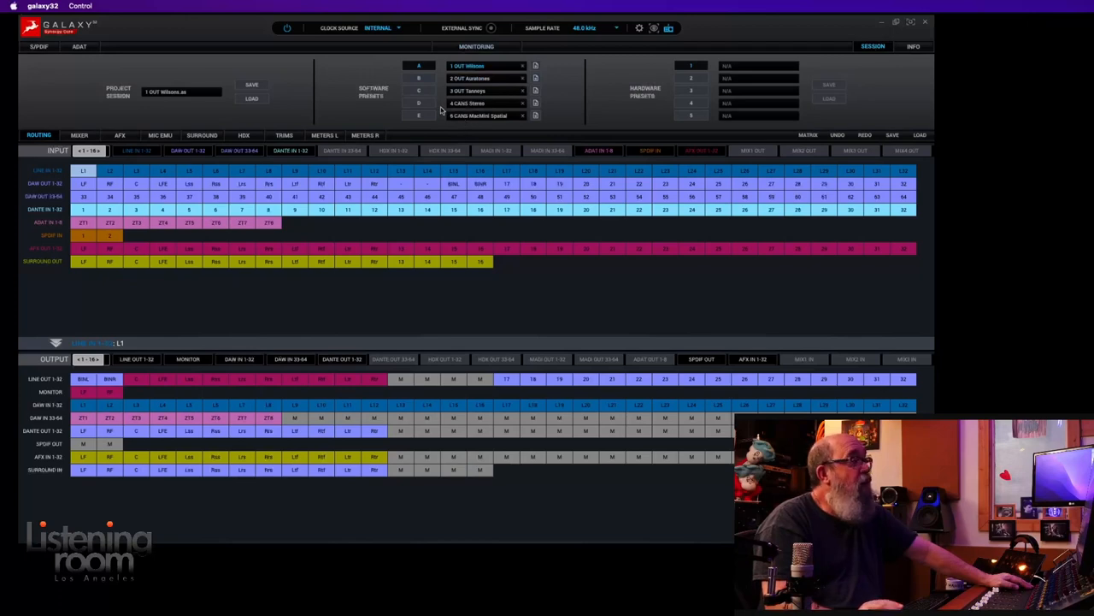
- Load software preset 3, glance at the Save Session dialog and cancel it
click(421, 79)
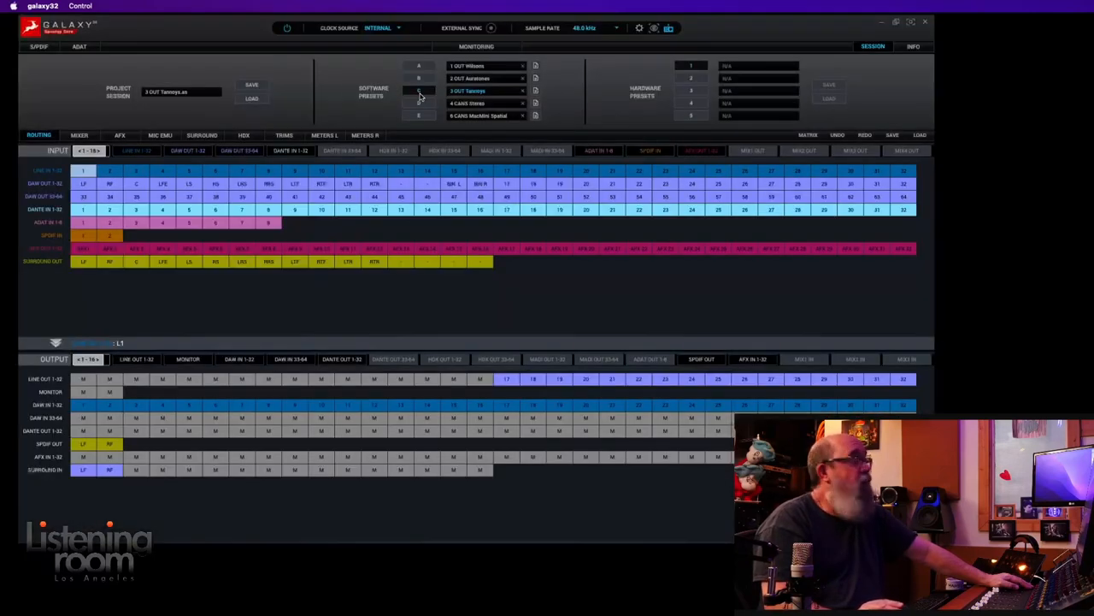
click(247, 86)
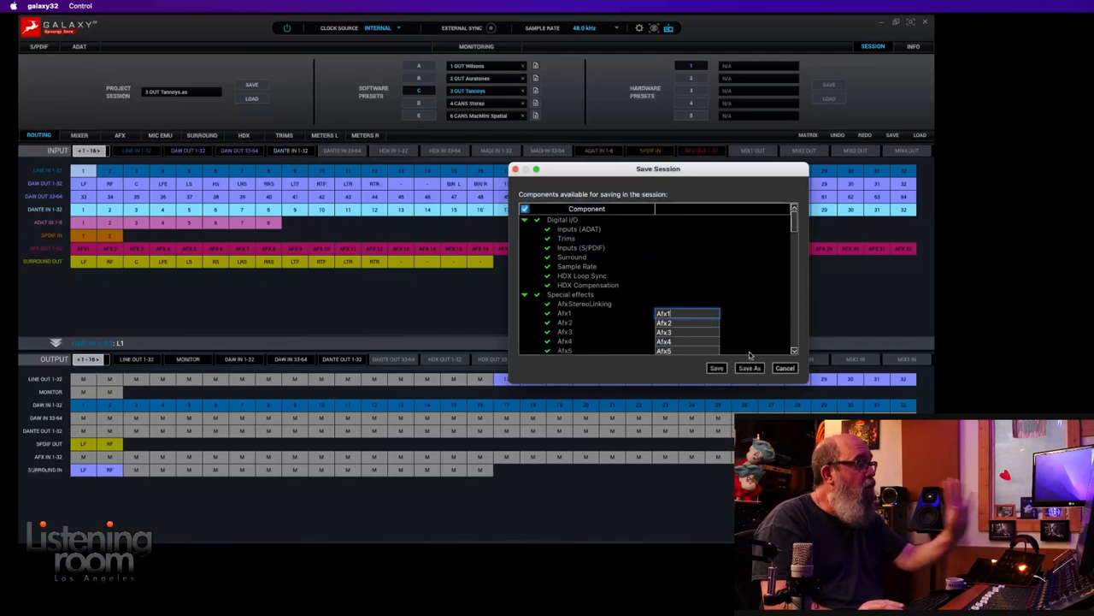
click(783, 367)
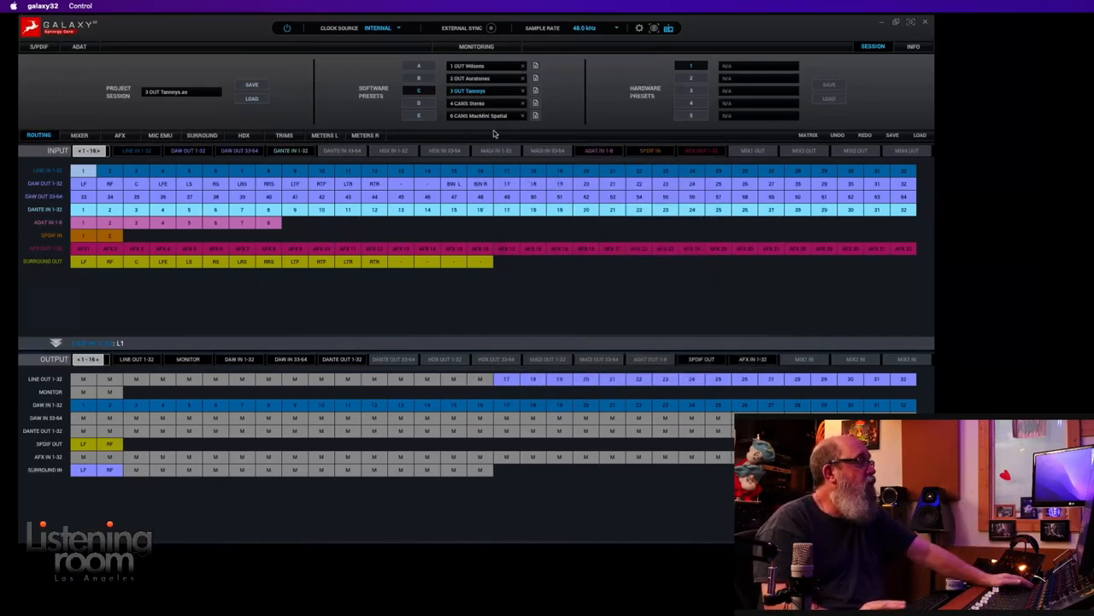
click(470, 79)
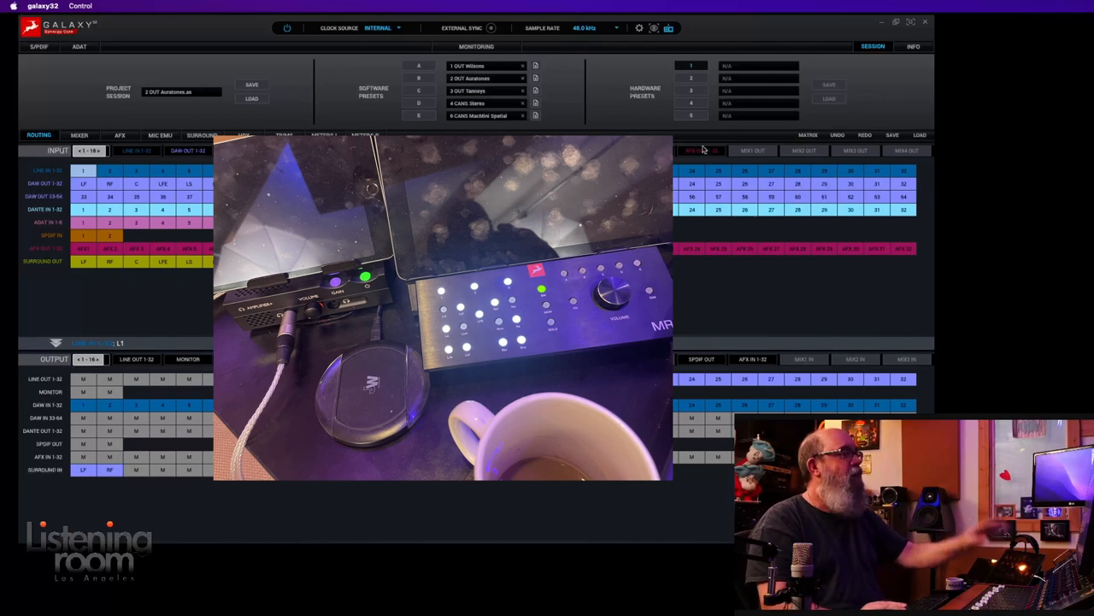
click(465, 46)
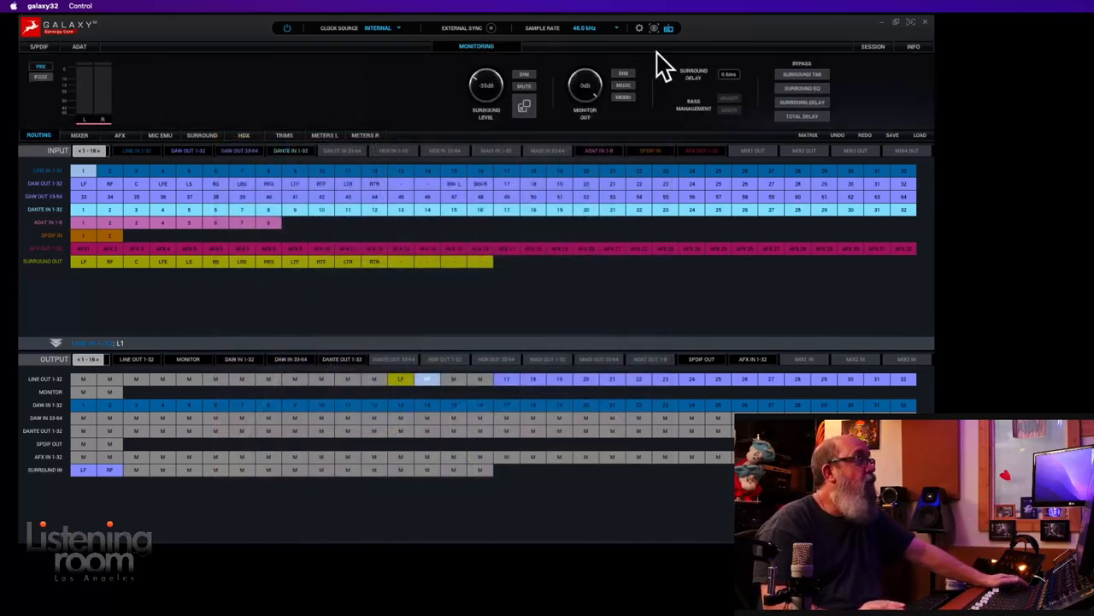
click(870, 41)
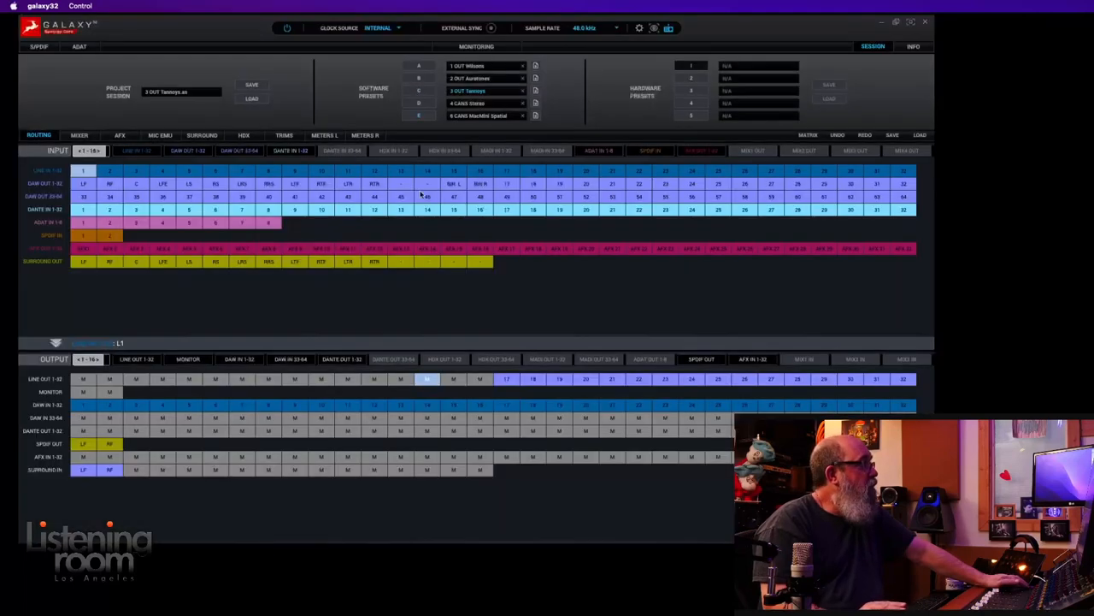
click(109, 262)
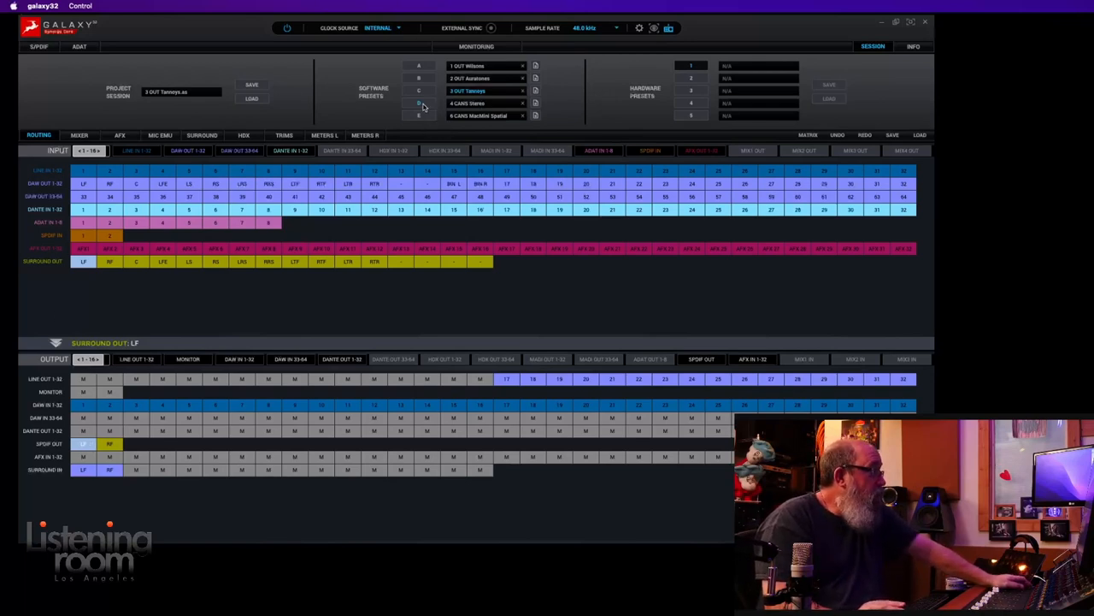
- Load software preset 4, CAVE Stereo, repopulating the routing matrix
click(468, 104)
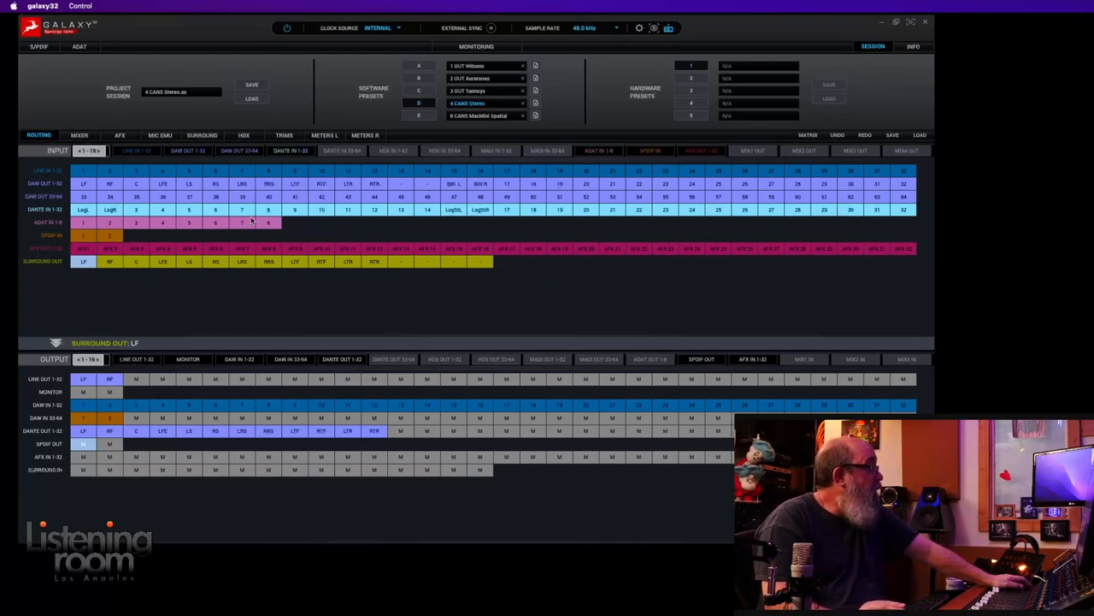
mouse_move(120, 268)
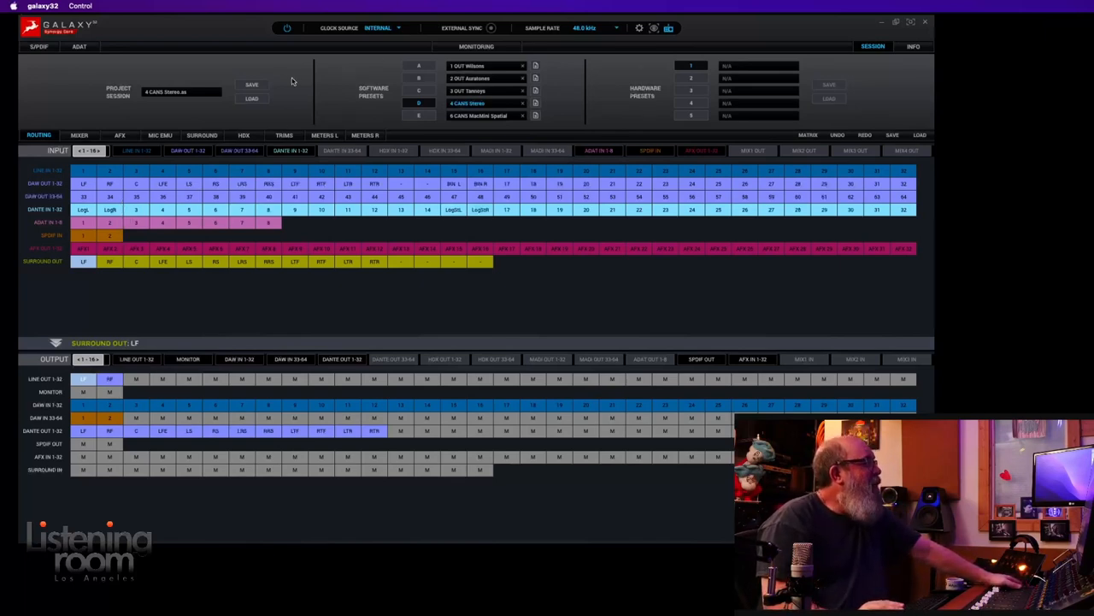
mouse_move(229, 93)
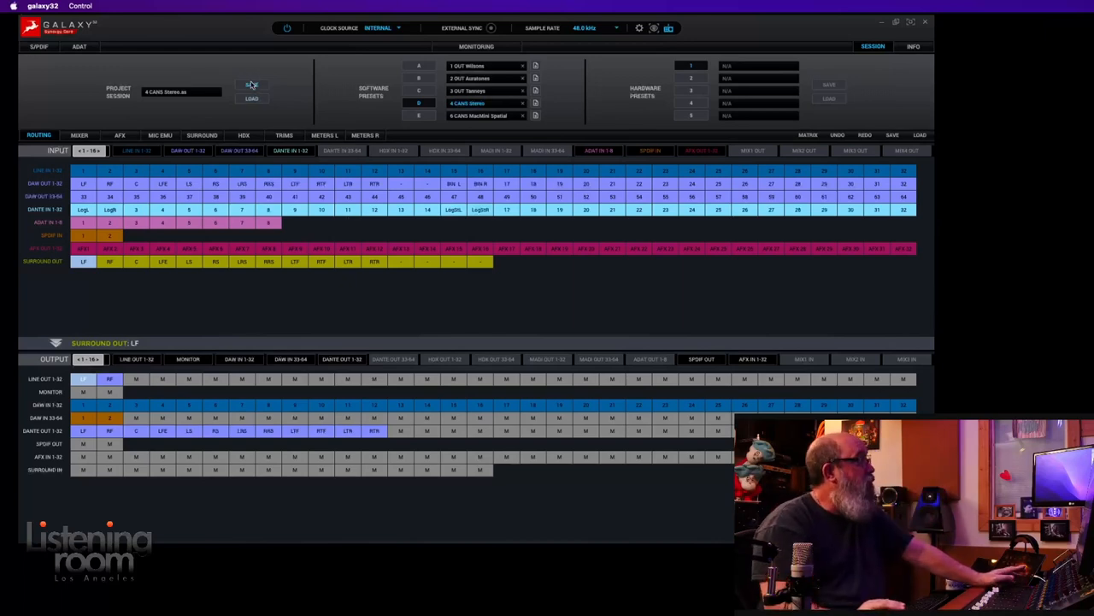
- Start saving the Project Session to get the component-selection dialog
click(253, 86)
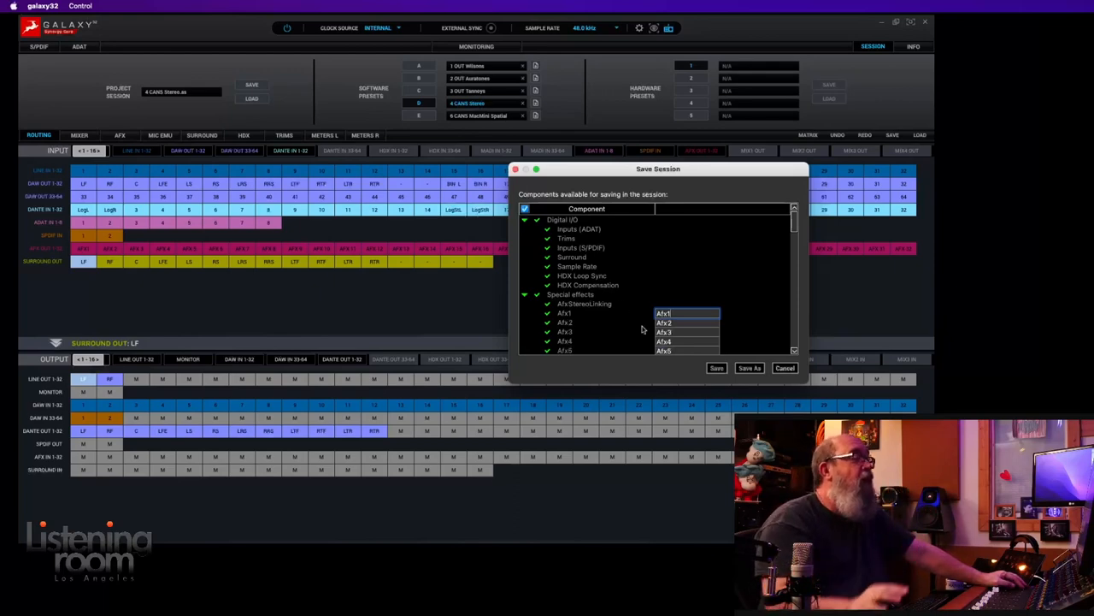
- Cancel the Save Session dialog, returning to the CAVE Stereo routing matrix
click(785, 367)
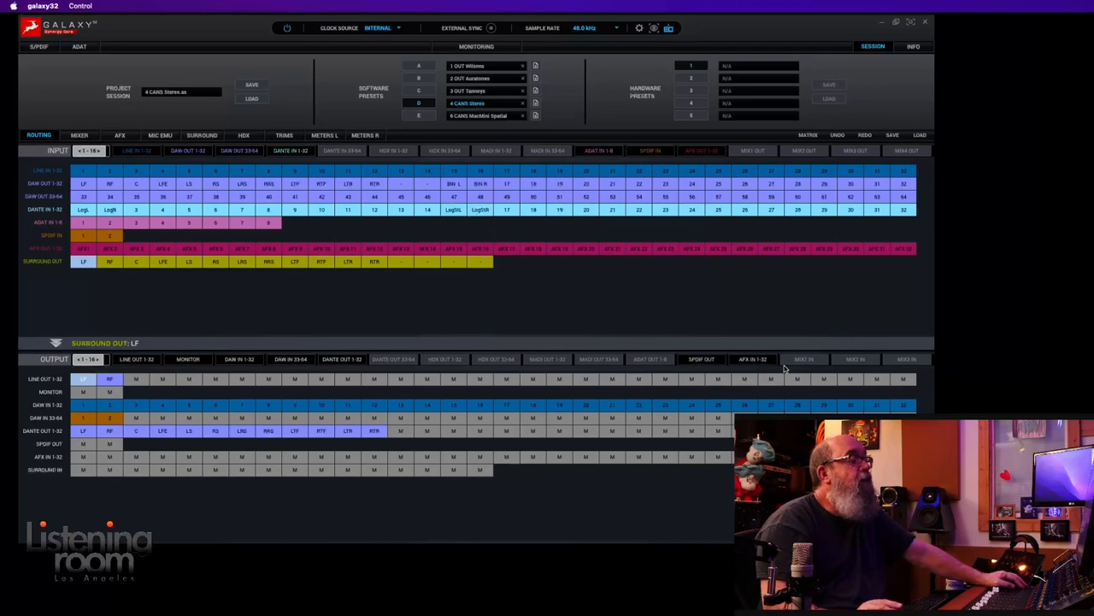
mouse_move(212, 133)
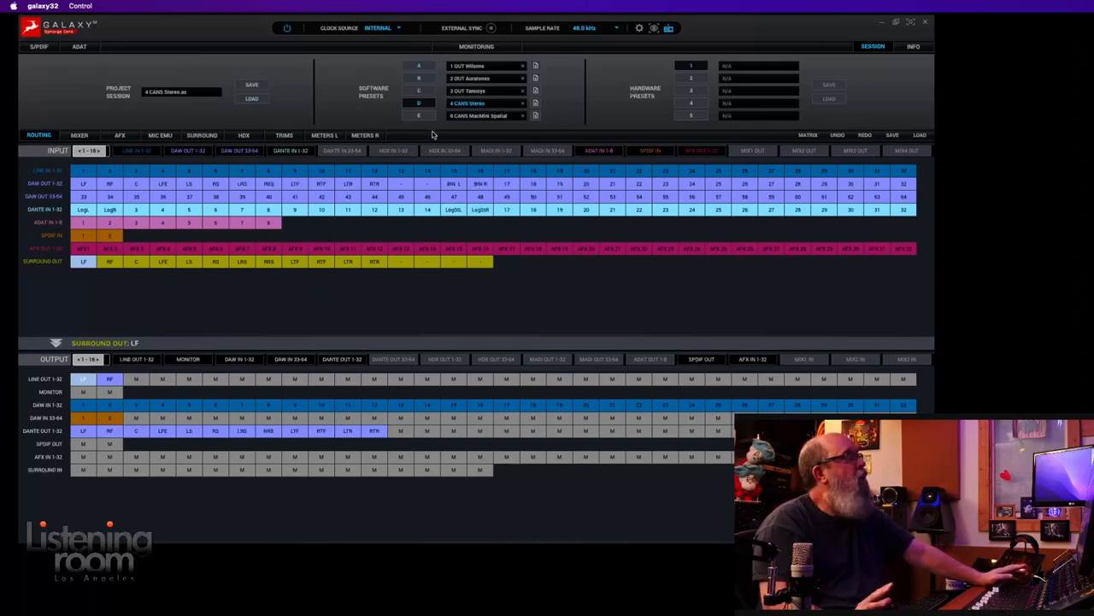
mouse_move(428, 133)
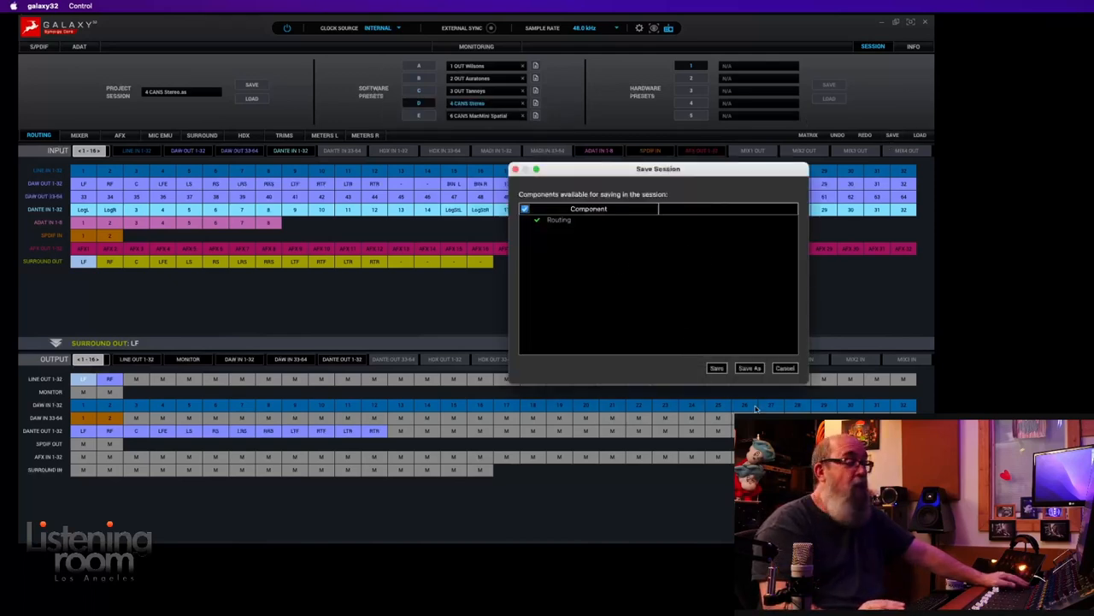
- Cancel the routing-only Save Session dialog
click(717, 368)
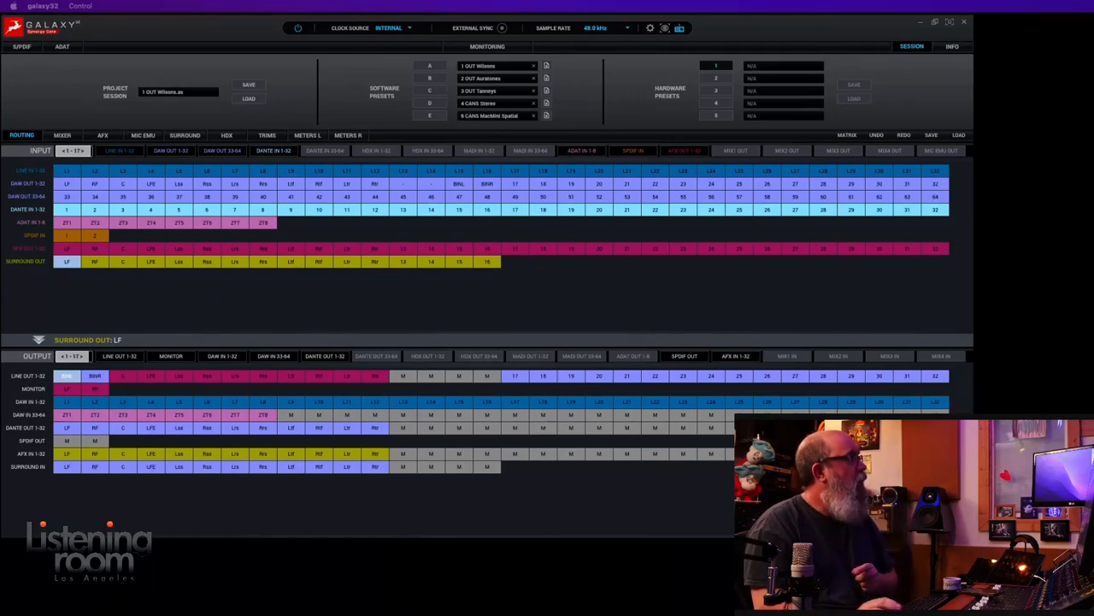
mouse_move(421, 79)
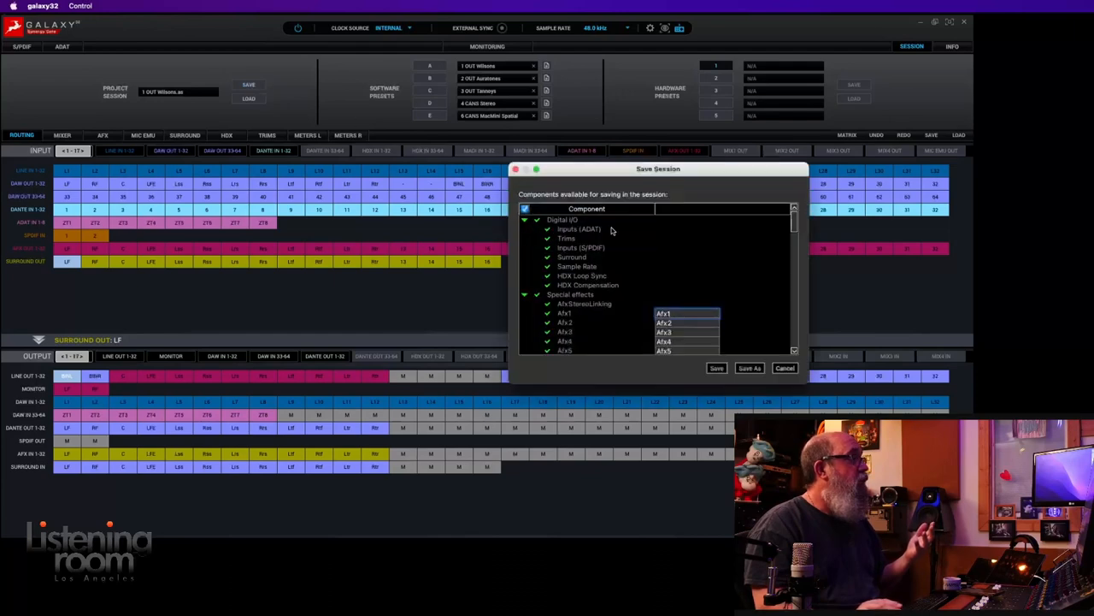
- Bring up the file browser to name and store the session in the Galaxy 32 folder
click(749, 367)
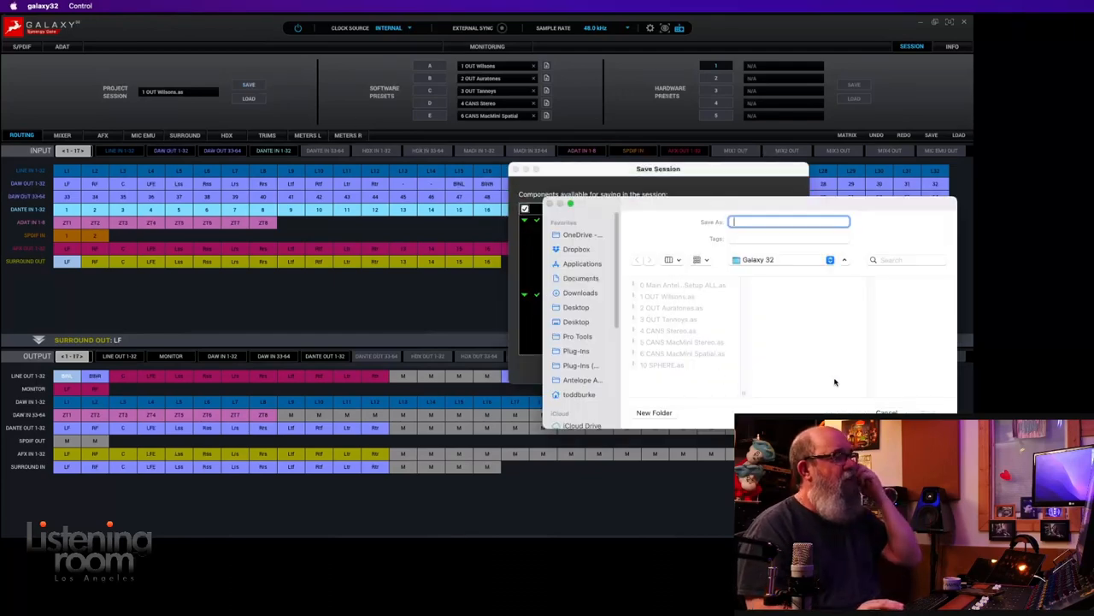